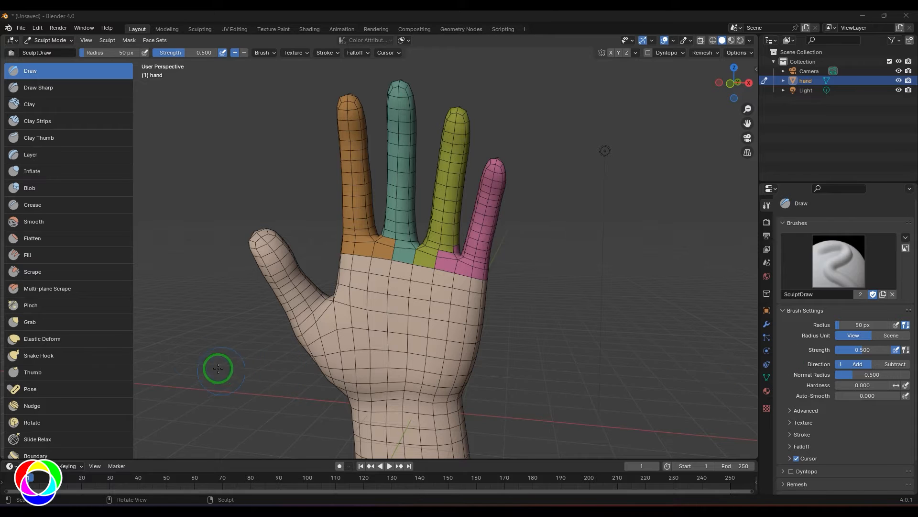
# Activate the Mesh Filter sculpt tool and set its Filter Type to Smooth
pyautogui.scroll(-3)
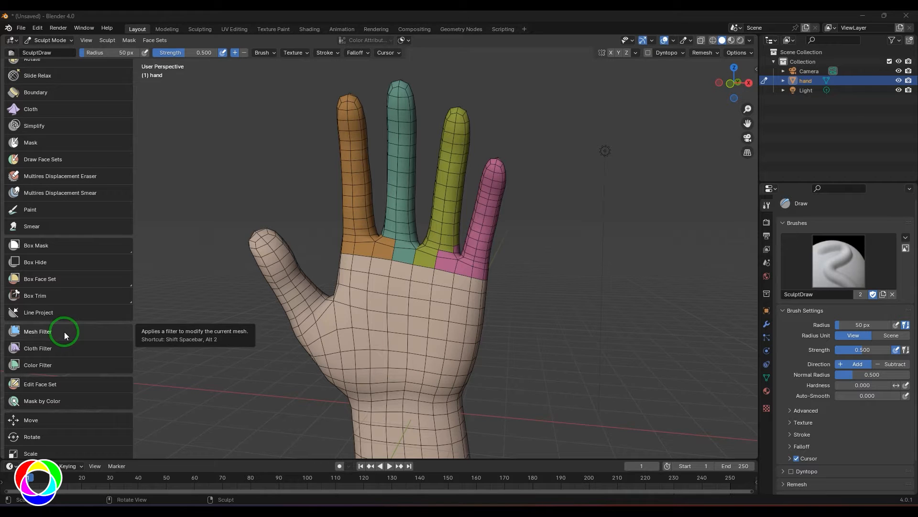
pyautogui.click(38, 330)
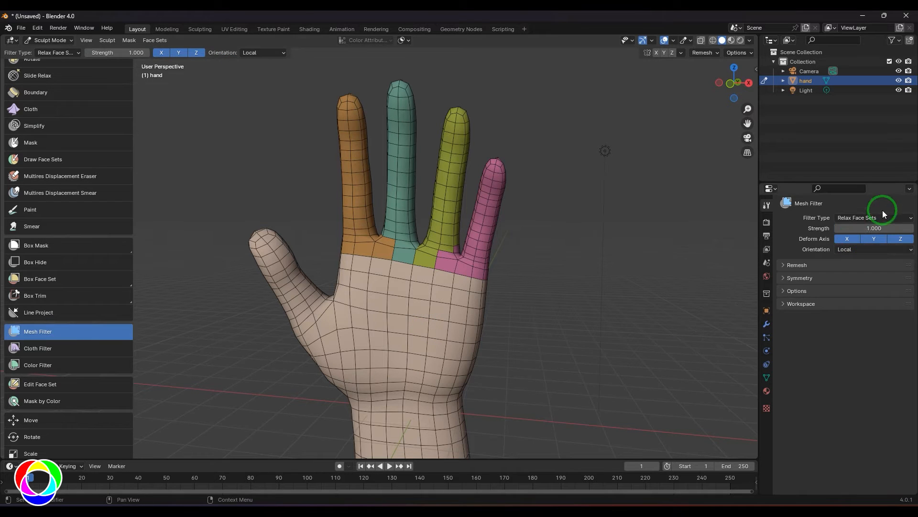
pyautogui.click(872, 217)
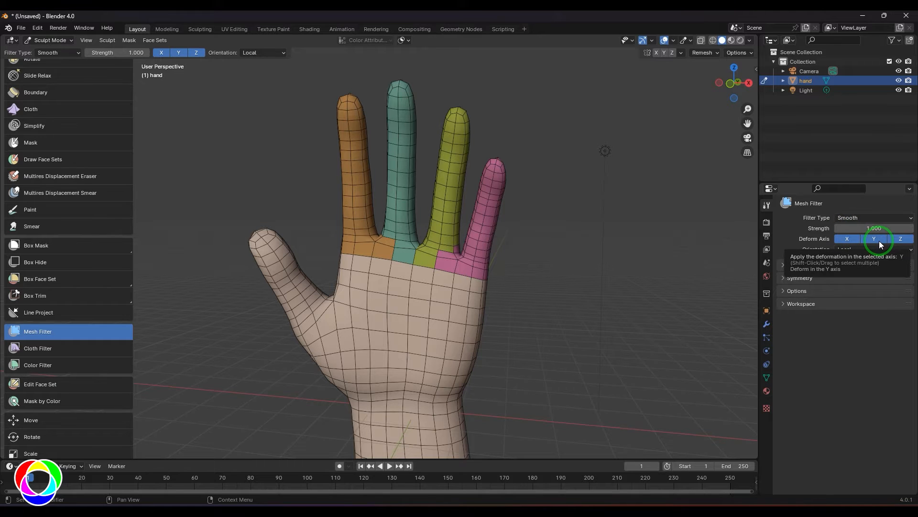
pyautogui.click(873, 249)
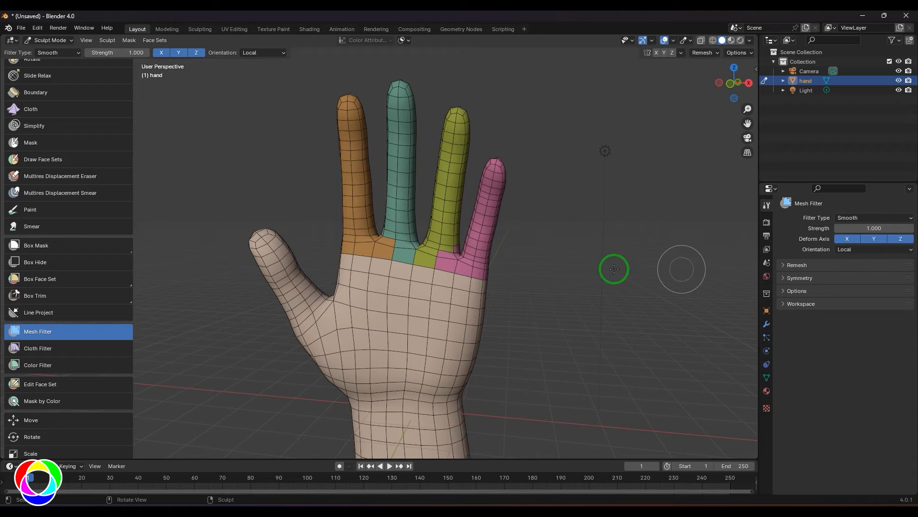
# In Object Mode, rotate the whole hand so it stands tilted
pyautogui.moveTo(614, 269); pyautogui.dragTo(546, 249)
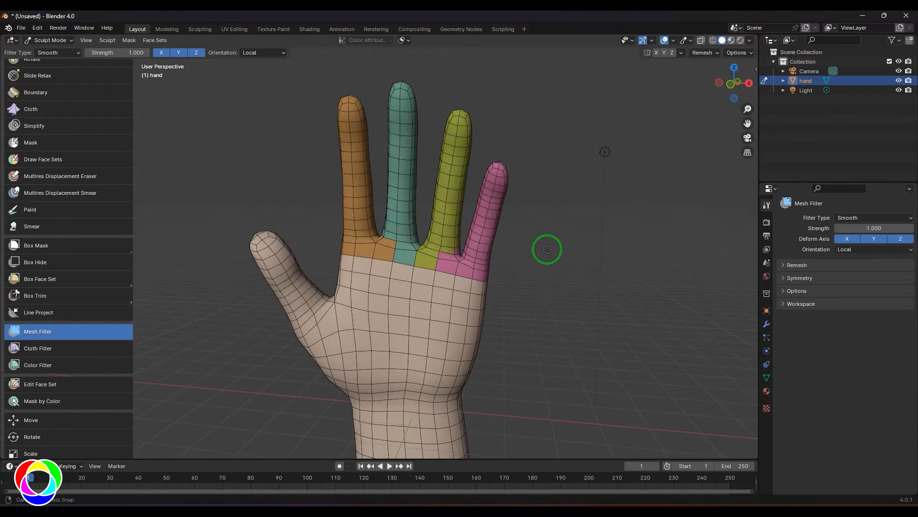
pyautogui.moveTo(547, 249); pyautogui.dragTo(339, 246)
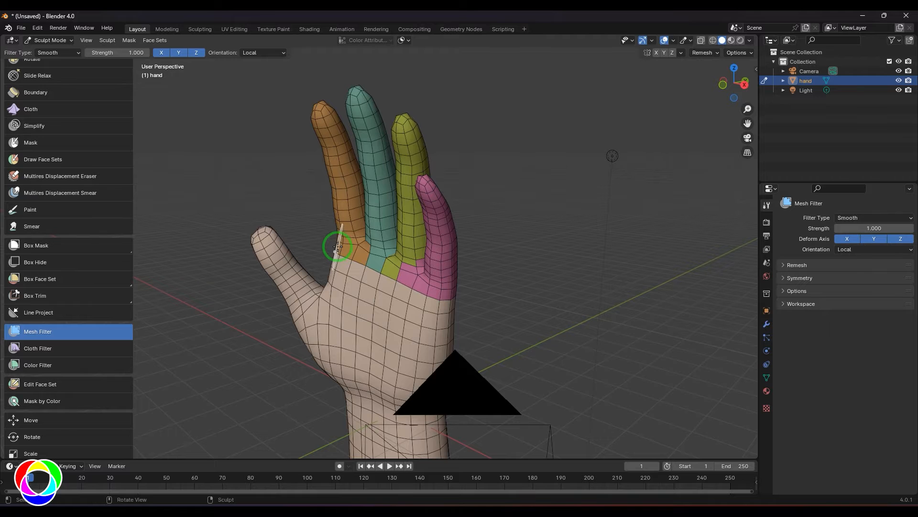
pyautogui.click(50, 40)
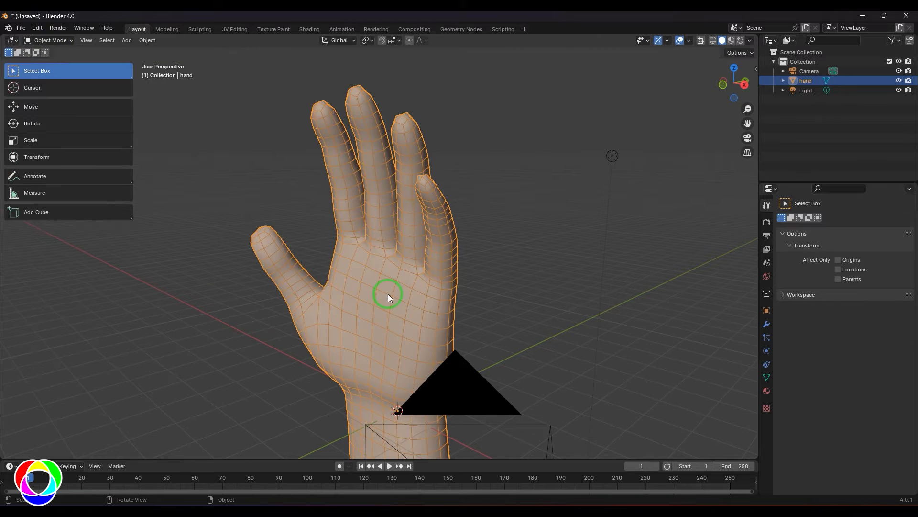
pyautogui.press('r')
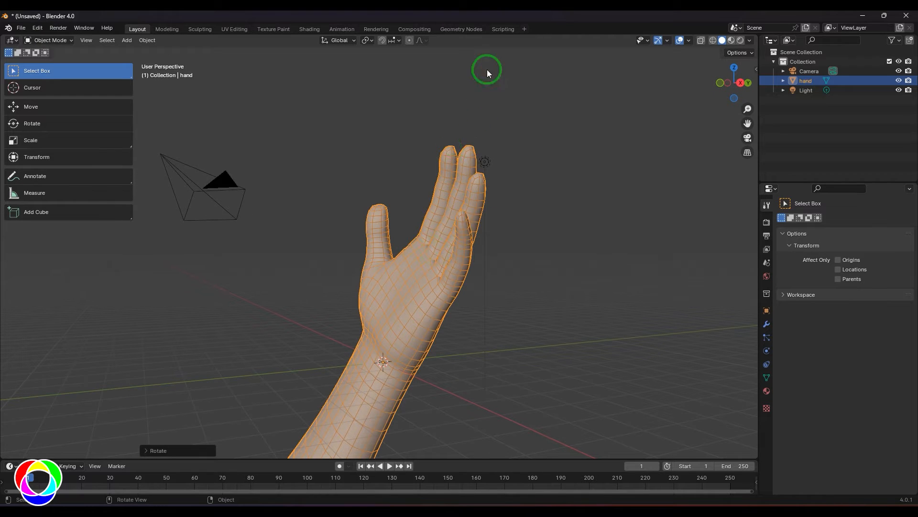
pyautogui.moveTo(513, 206)
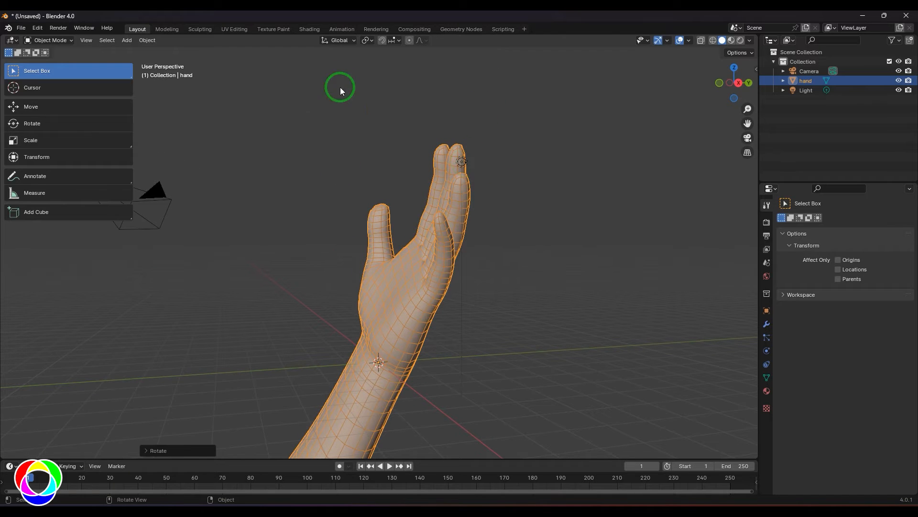
# Back in Sculpt Mode, set the Mesh Filter orientation to Local
pyautogui.click(50, 40)
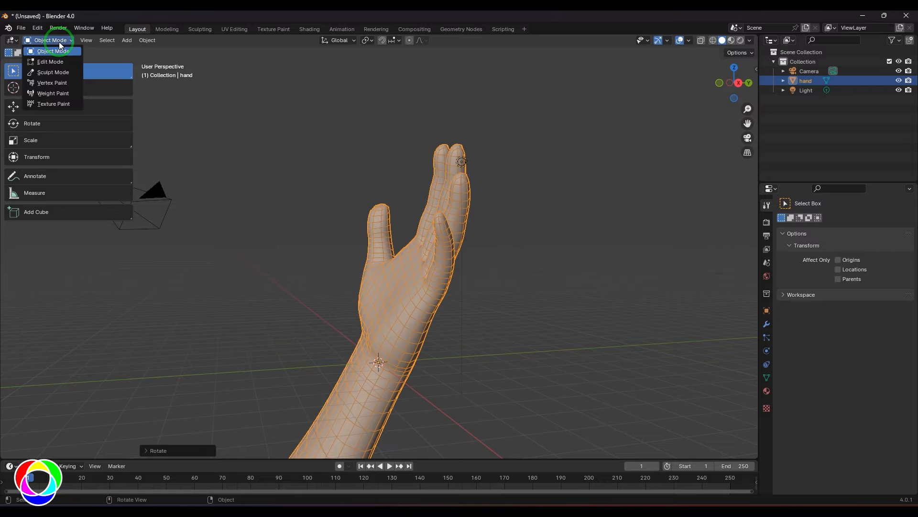
pyautogui.click(54, 71)
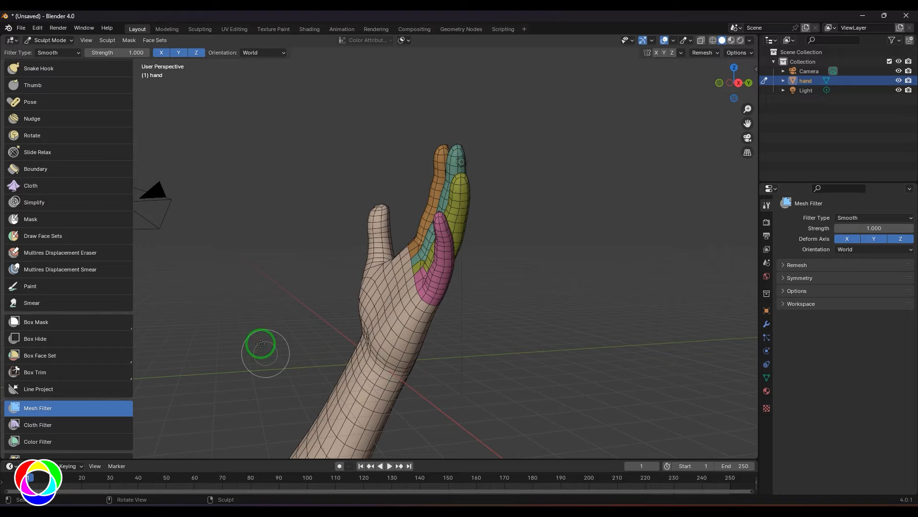
pyautogui.click(871, 249)
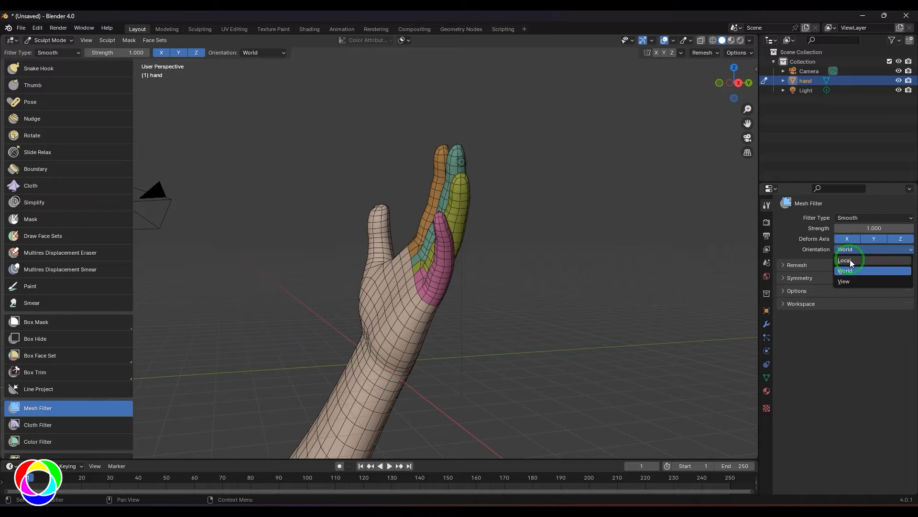
pyautogui.click(845, 260)
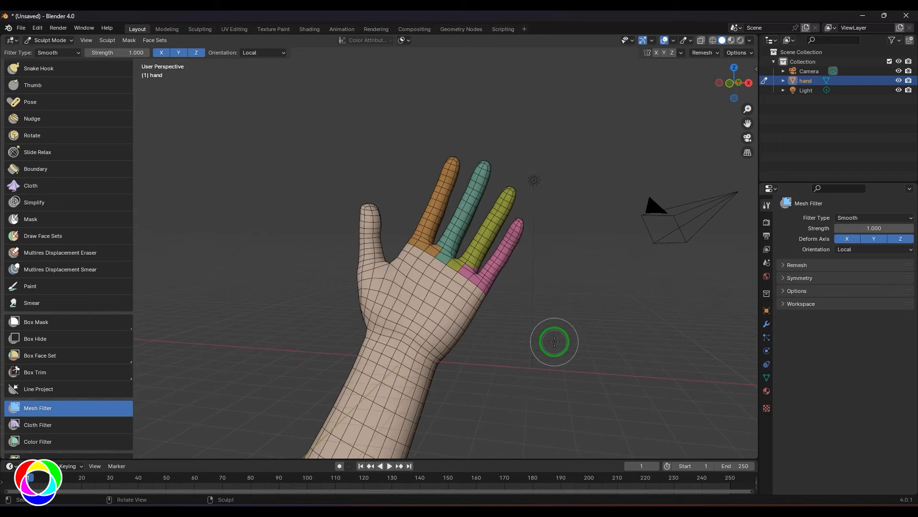
pyautogui.click(50, 40)
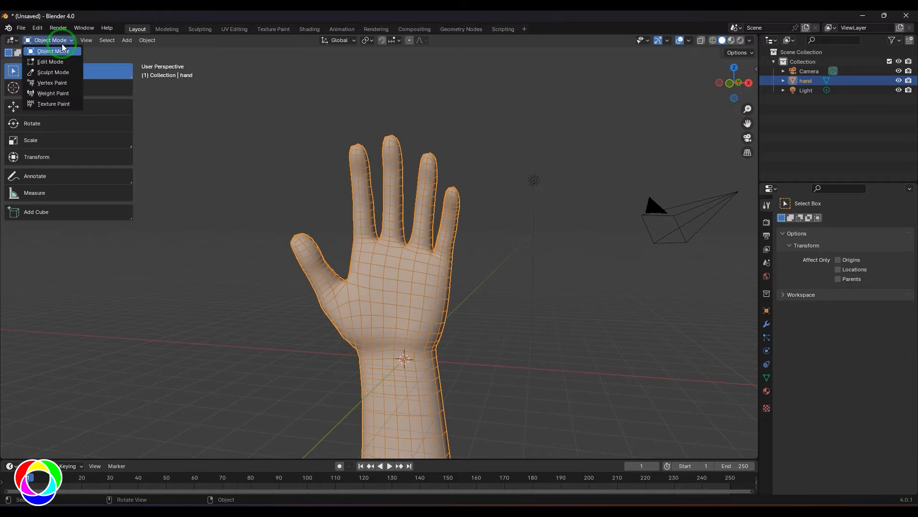
# Apply a heavy Smooth filter to the hand, undo it, and switch to the Draw brush
pyautogui.click(53, 71)
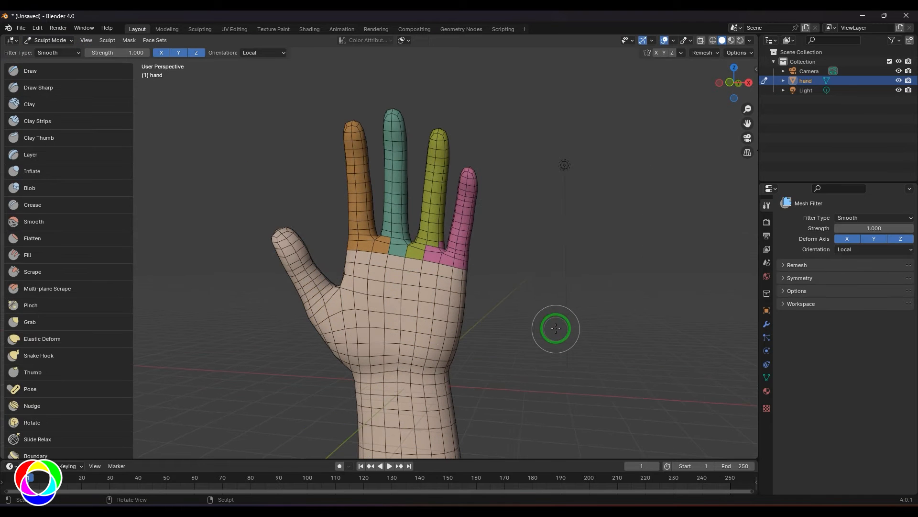
pyautogui.moveTo(874, 217)
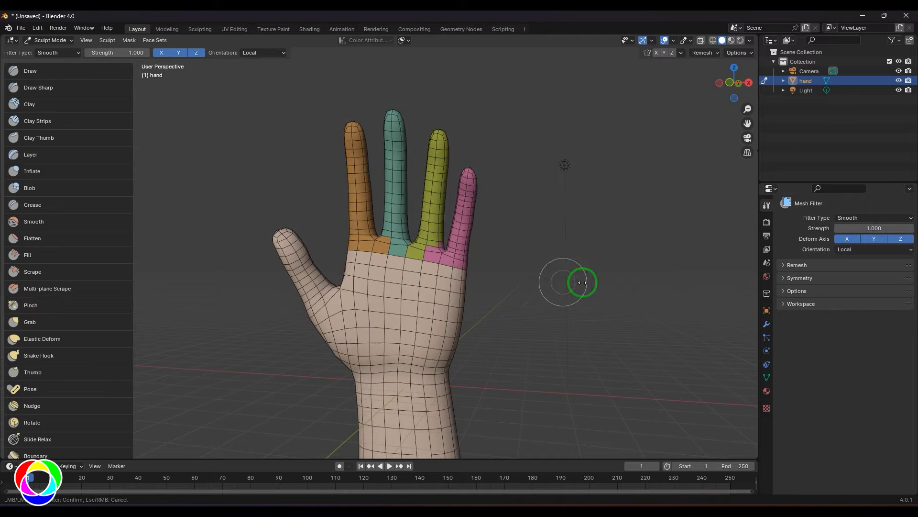
pyautogui.moveTo(579, 282); pyautogui.dragTo(377, 294)
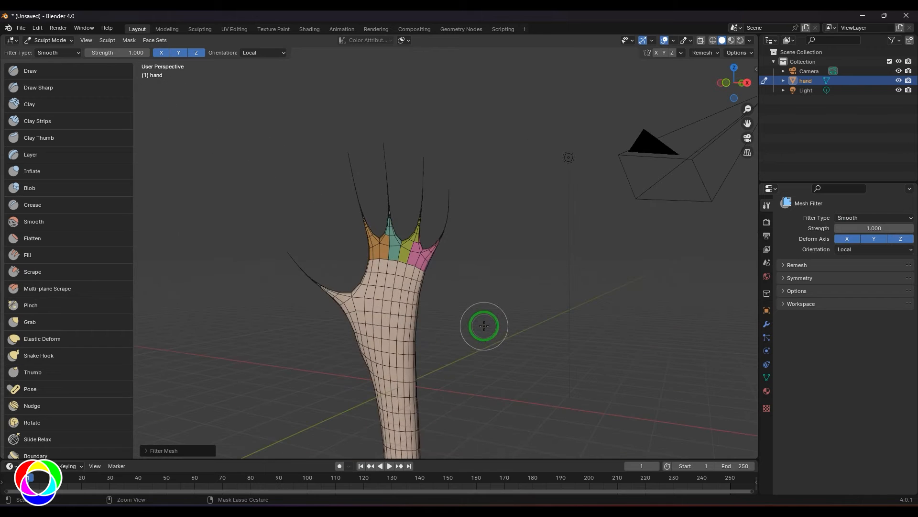
pyautogui.moveTo(483, 326); pyautogui.dragTo(20, 312)
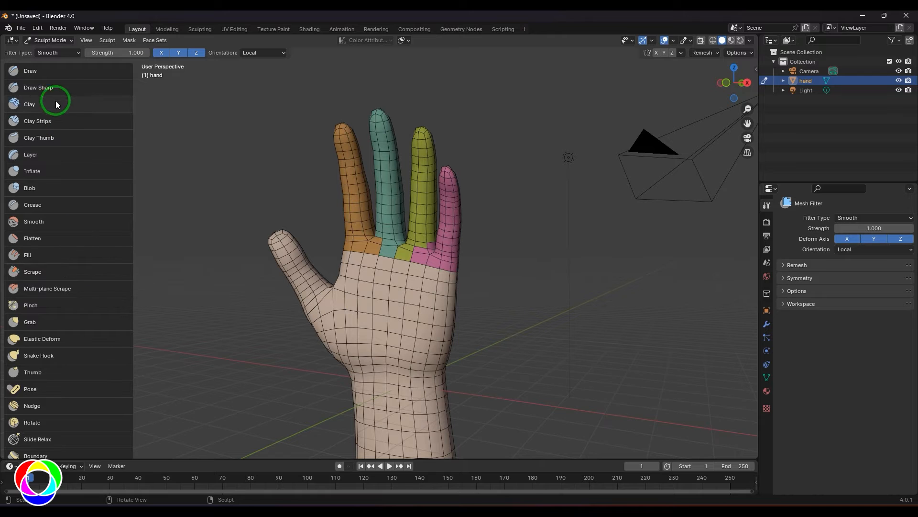
pyautogui.click(30, 70)
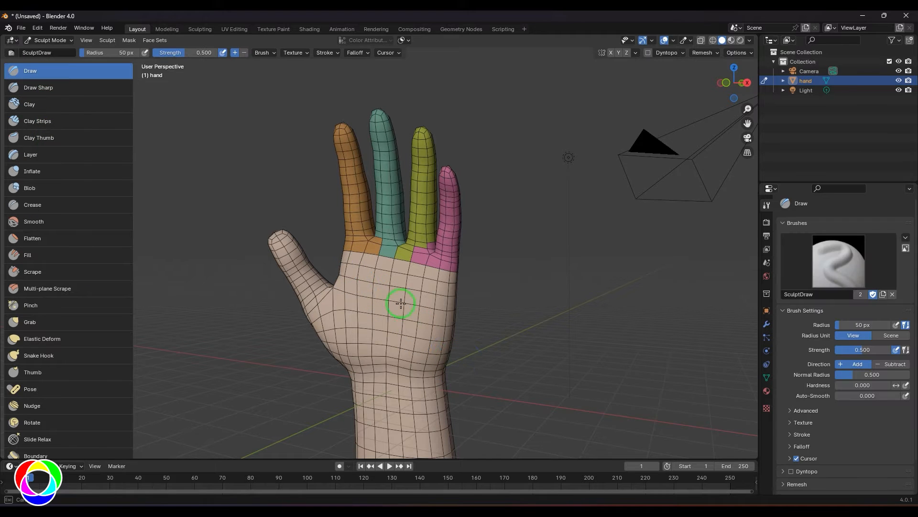
# Return to the Mesh Filter tool and mask the fingers of the hand
pyautogui.moveTo(400, 303); pyautogui.dragTo(461, 406)
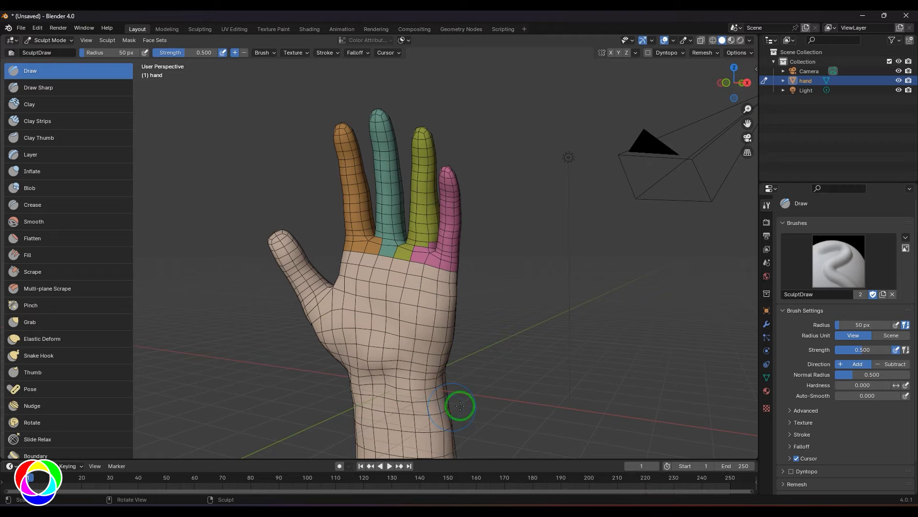
pyautogui.scroll(-3)
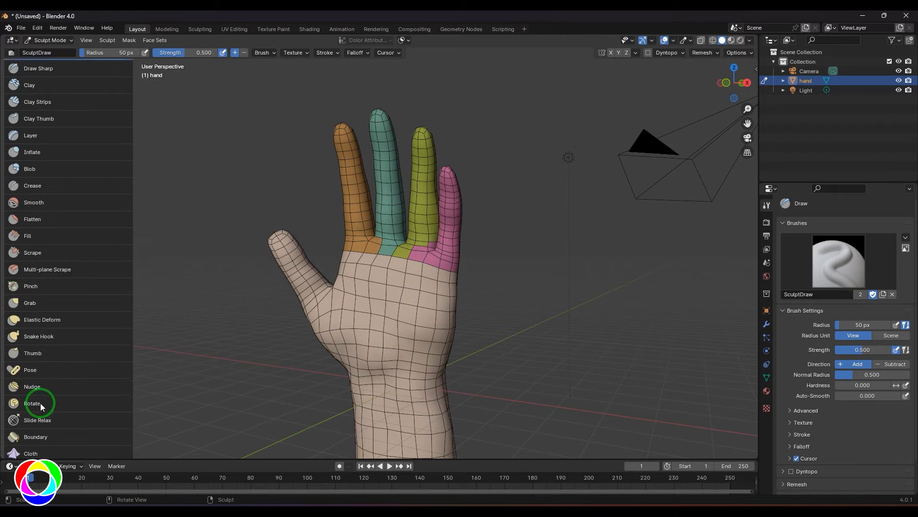
pyautogui.scroll(-3)
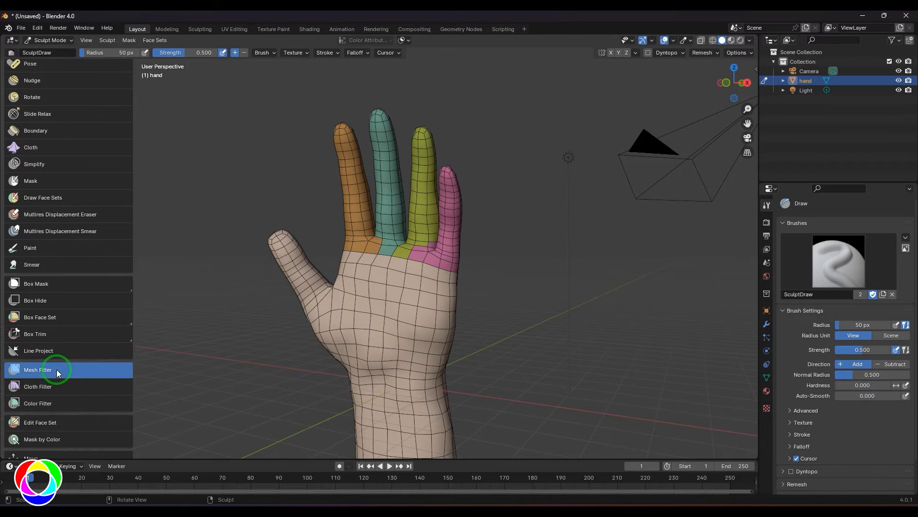
pyautogui.click(37, 369)
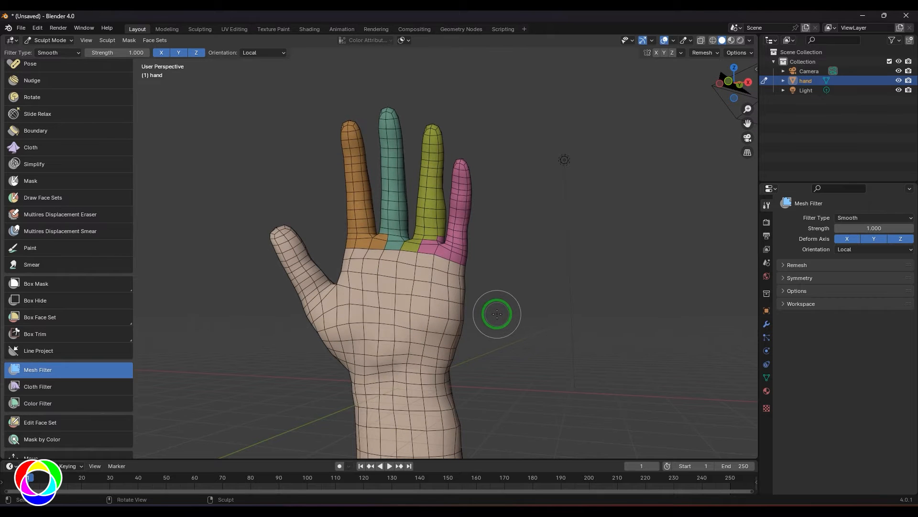
pyautogui.click(30, 180)
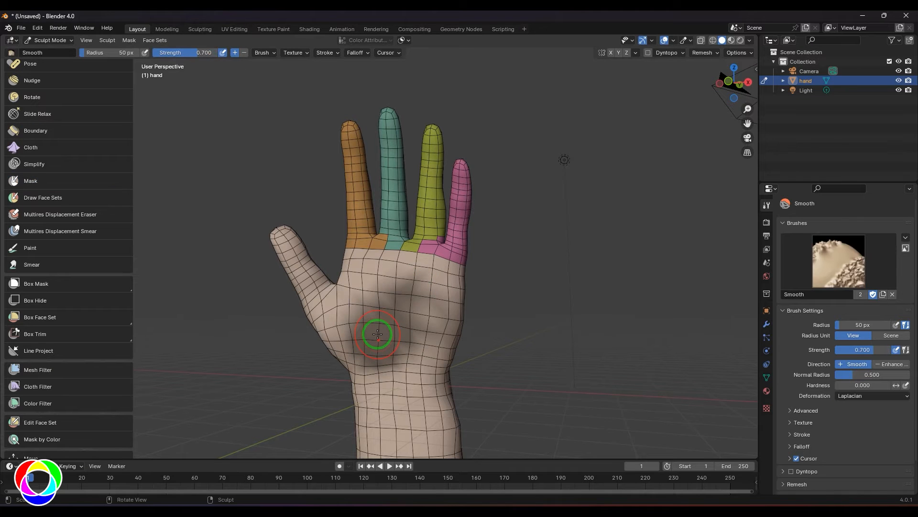
pyautogui.click(30, 180)
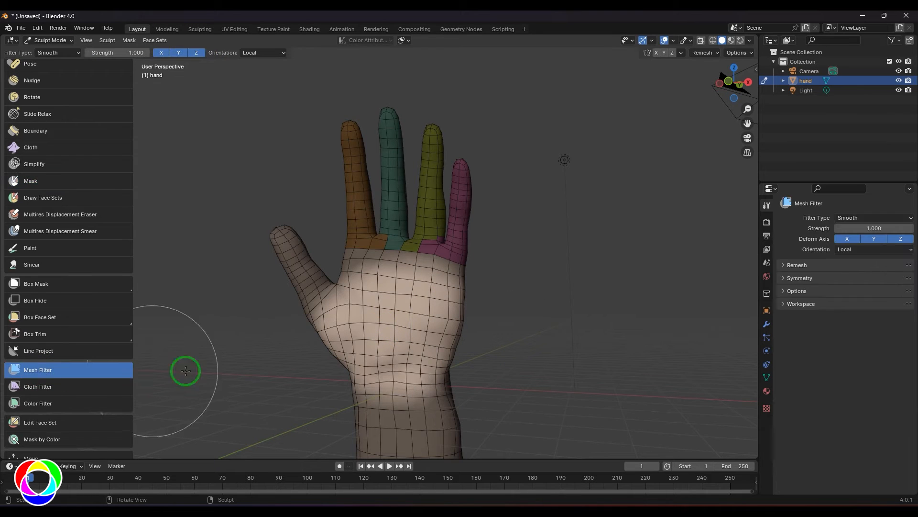
# Smooth the unmasked palm and arm with the filter, then clear the mask
pyautogui.moveTo(186, 370); pyautogui.dragTo(565, 241)
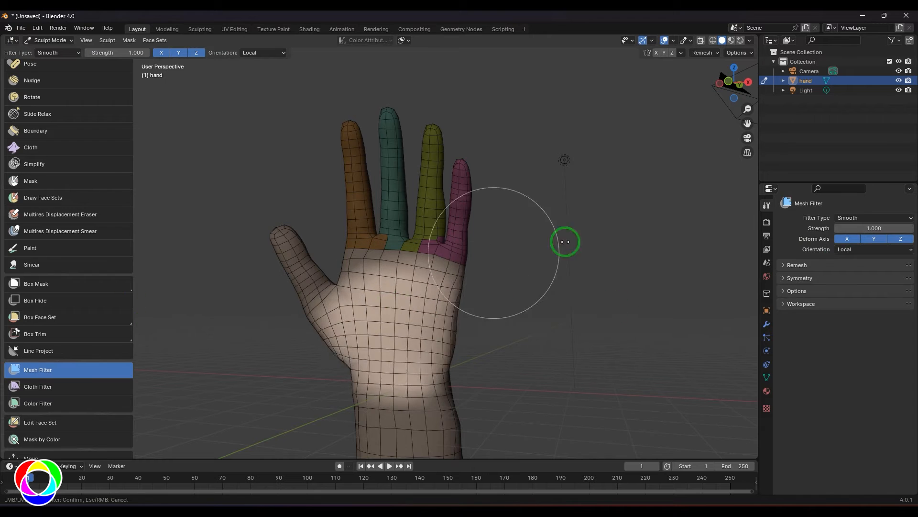
pyautogui.moveTo(565, 242); pyautogui.dragTo(175, 306)
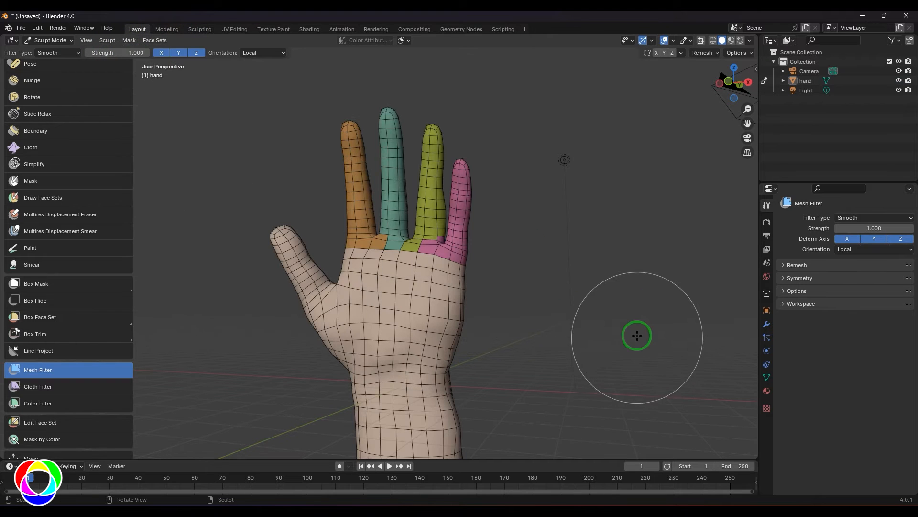
# Set Filter Type to Scale, lasso-mask the fingers, and scale up the unmasked palm and thumb
pyautogui.click(872, 217)
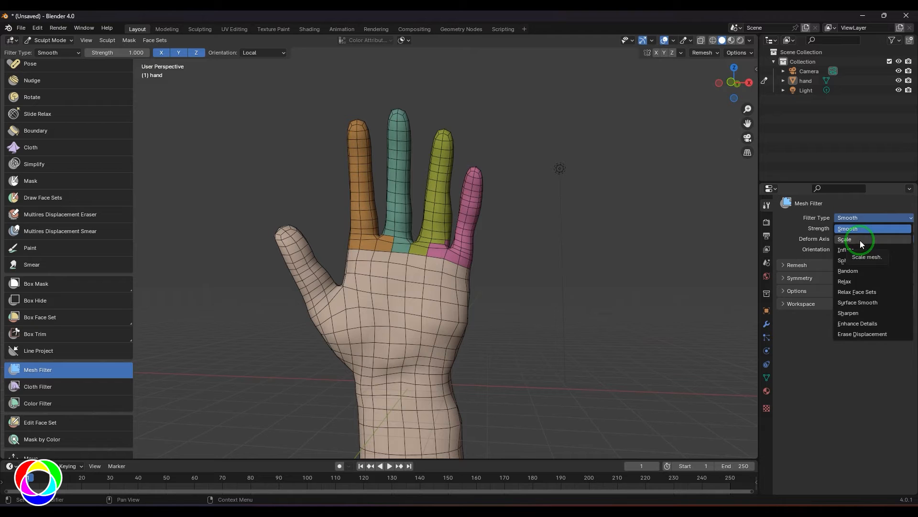
pyautogui.click(845, 239)
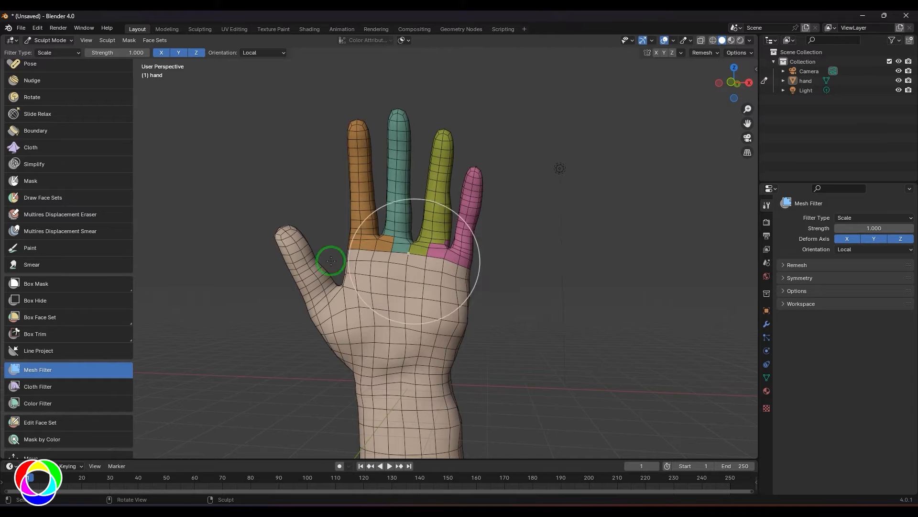
pyautogui.click(128, 41)
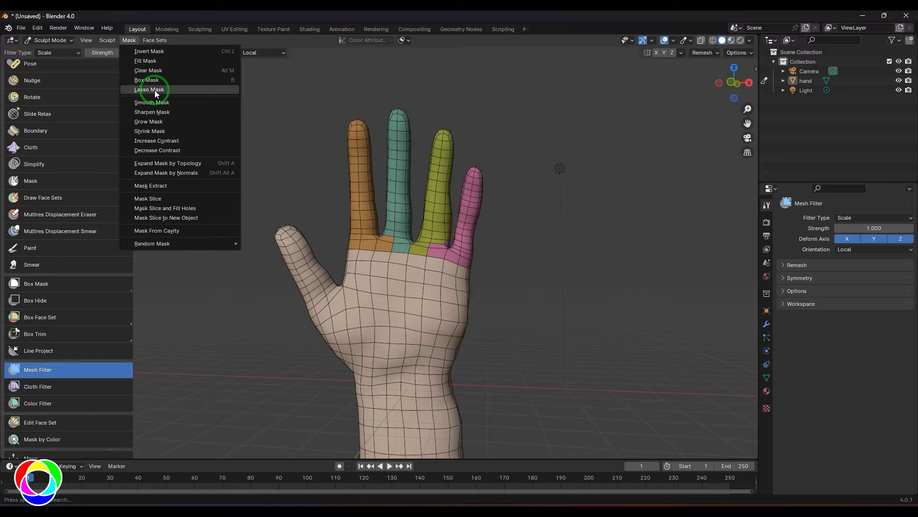
pyautogui.click(150, 89)
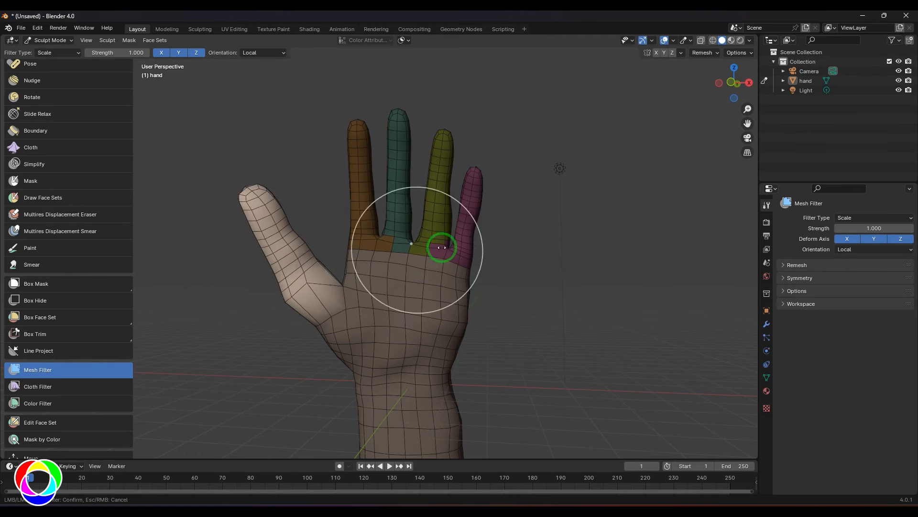
pyautogui.moveTo(442, 246); pyautogui.dragTo(463, 239)
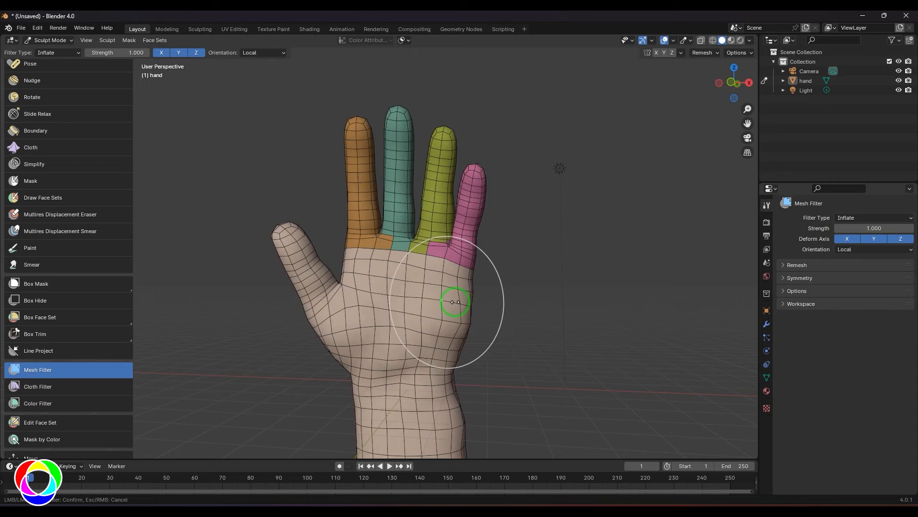
# Inflate the hand mesh outward, then morph it partway toward a sphere
pyautogui.moveTo(454, 301); pyautogui.dragTo(551, 312)
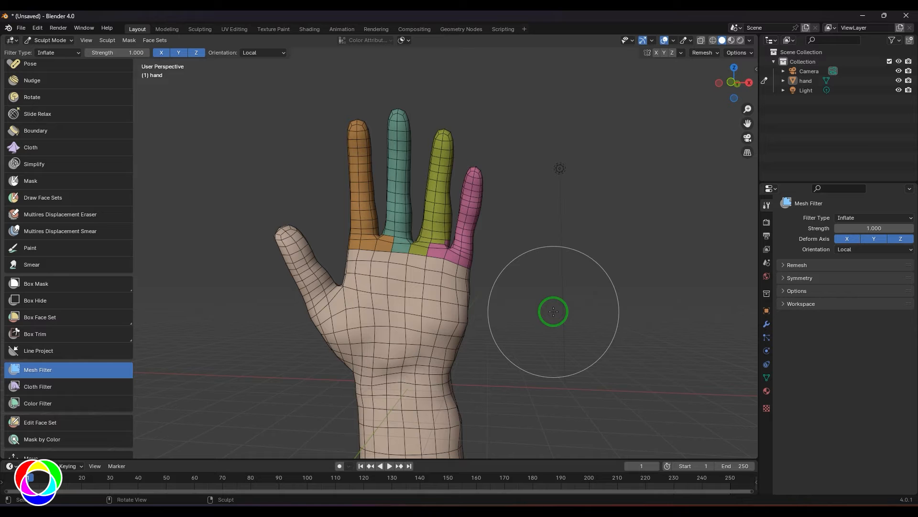
pyautogui.moveTo(554, 310); pyautogui.dragTo(381, 264)
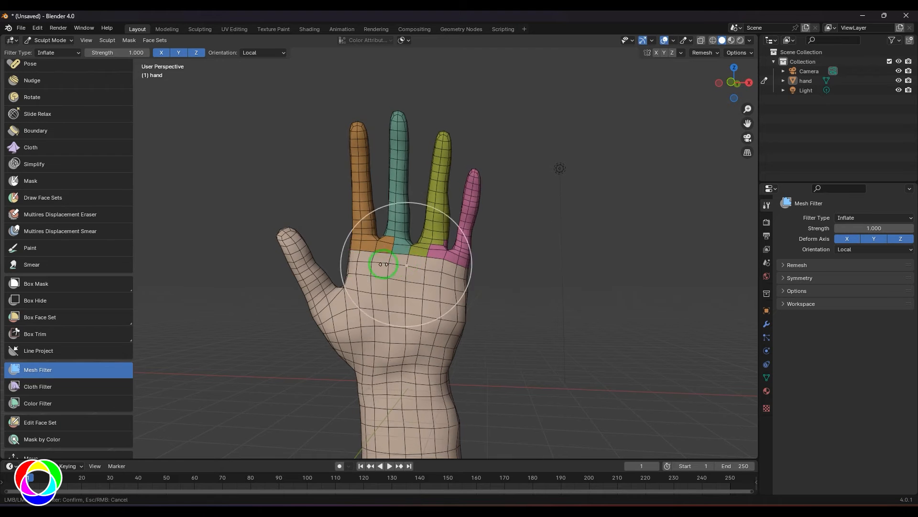
pyautogui.moveTo(381, 264); pyautogui.dragTo(381, 278)
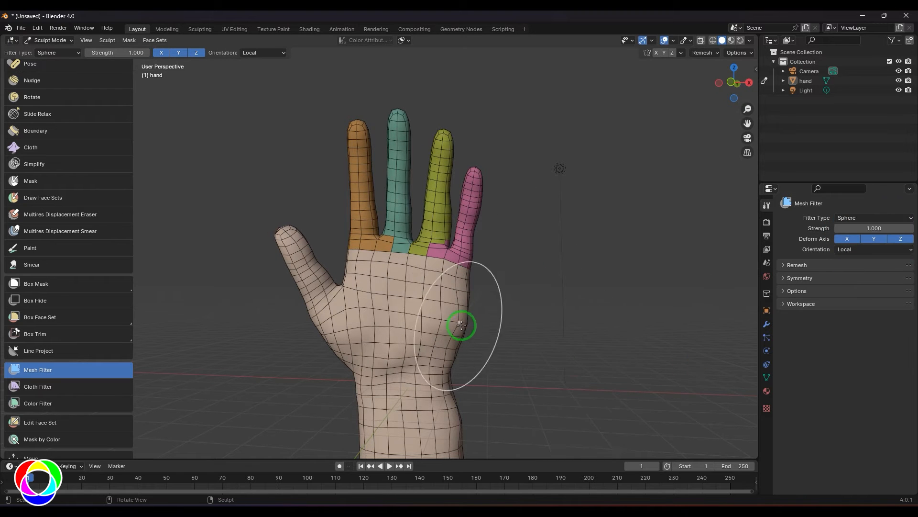
pyautogui.moveTo(463, 325); pyautogui.dragTo(687, 284)
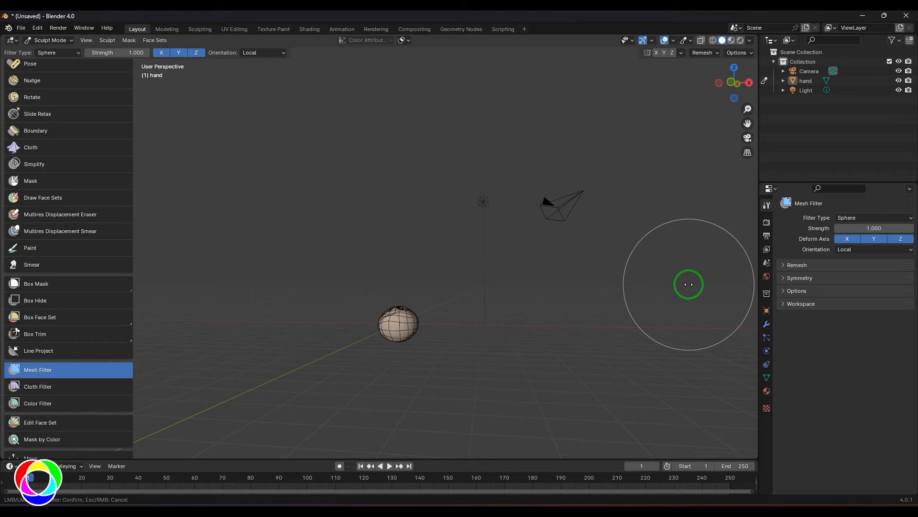
pyautogui.moveTo(688, 286); pyautogui.dragTo(382, 388)
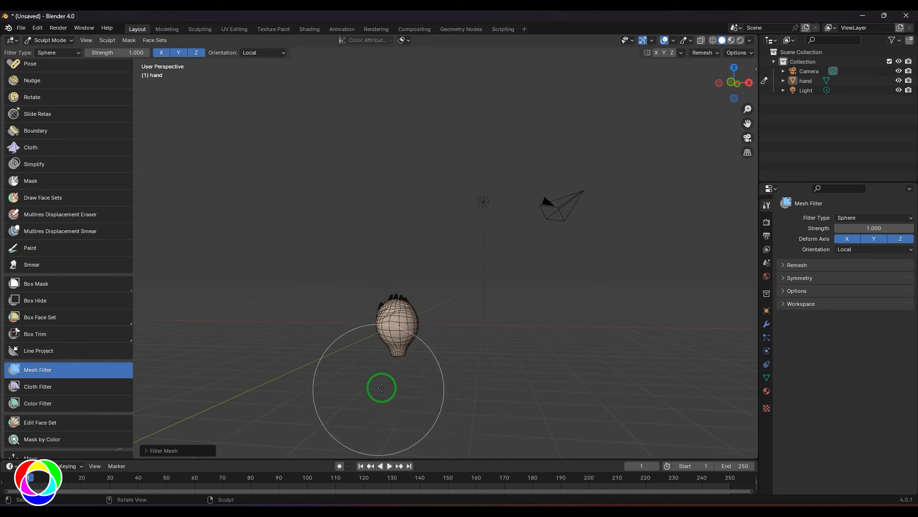
# Set Filter Type to Random and roughen the hand with jagged noise
pyautogui.click(872, 217)
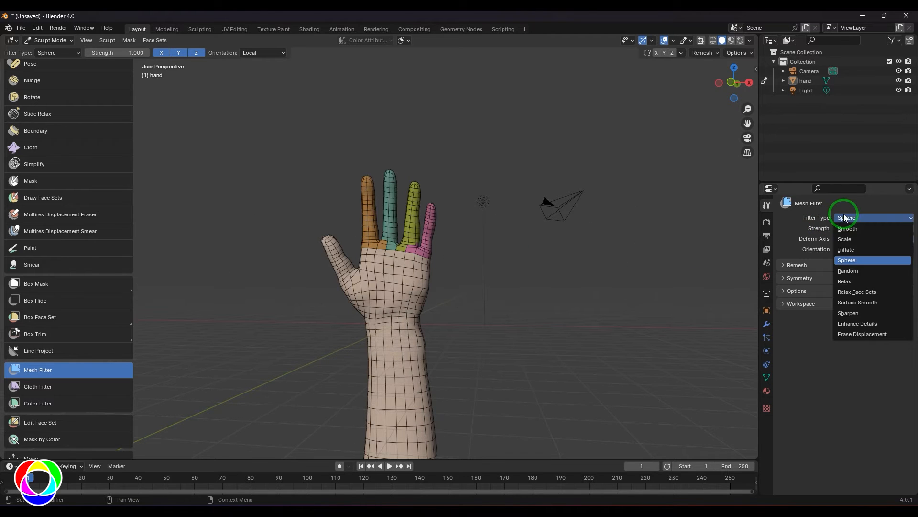
pyautogui.click(847, 270)
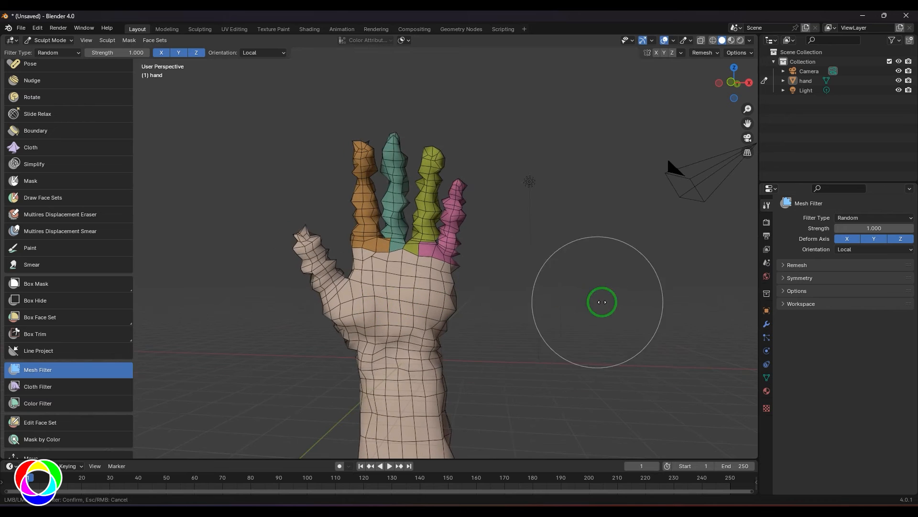
pyautogui.moveTo(601, 301); pyautogui.dragTo(594, 307)
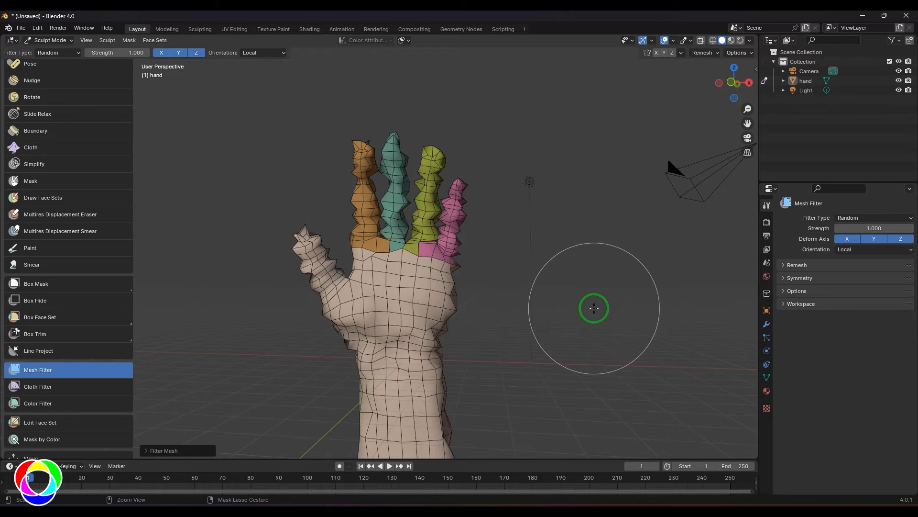
pyautogui.moveTo(593, 307); pyautogui.dragTo(619, 299)
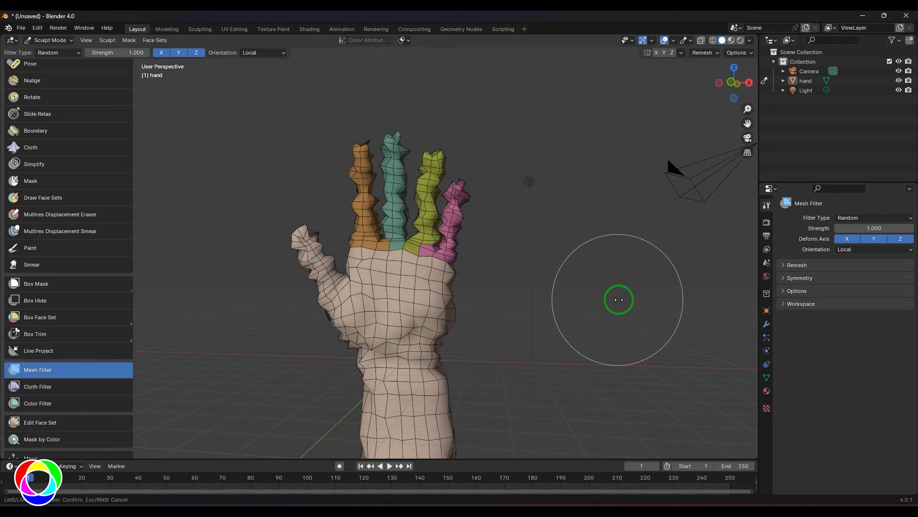
# Set Filter Type to Relax and even out the hand mesh
pyautogui.click(872, 217)
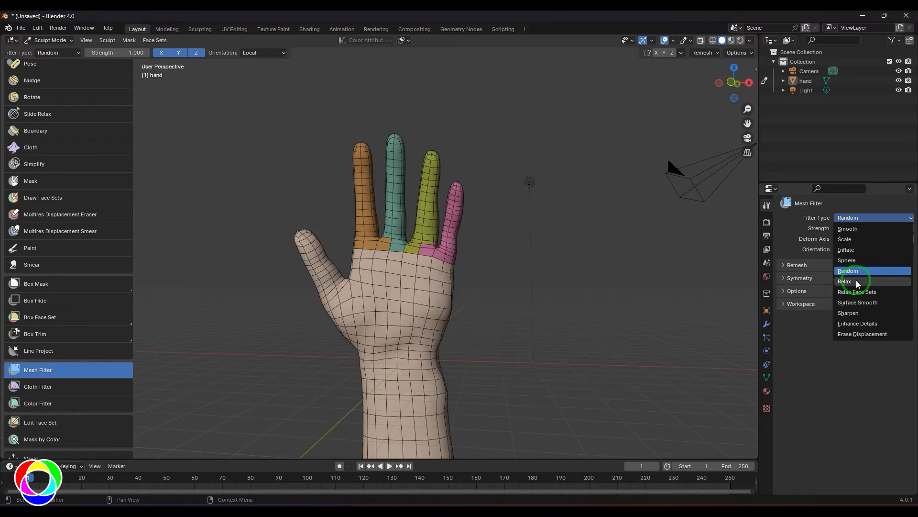
pyautogui.click(845, 281)
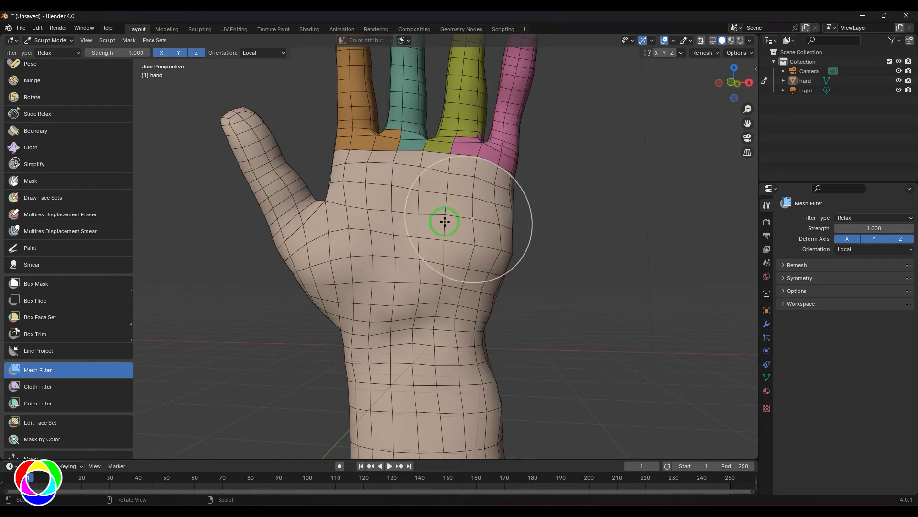
pyautogui.moveTo(445, 221); pyautogui.dragTo(527, 272)
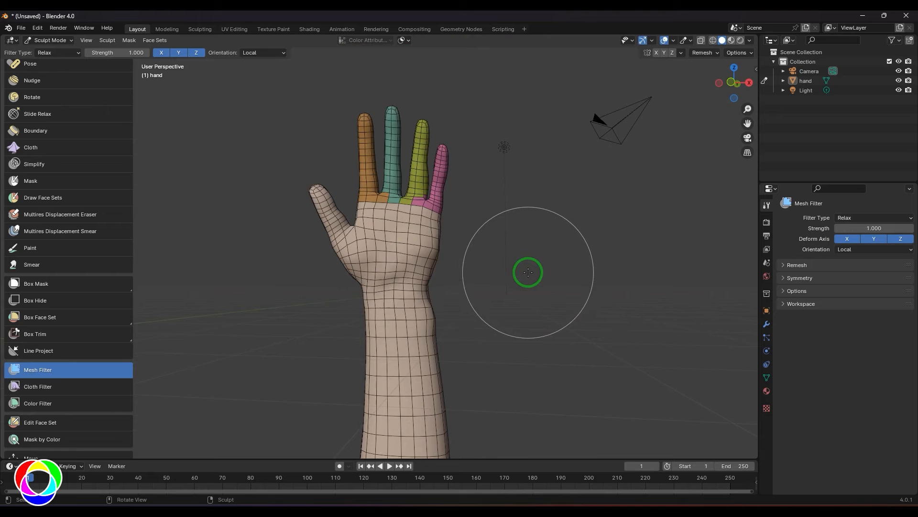
pyautogui.moveTo(527, 271); pyautogui.dragTo(391, 266)
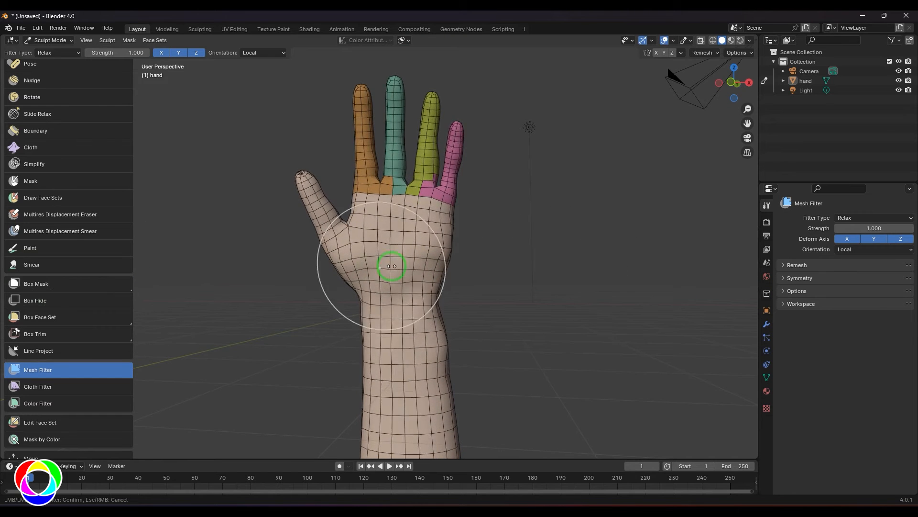
pyautogui.moveTo(391, 266); pyautogui.dragTo(700, 217)
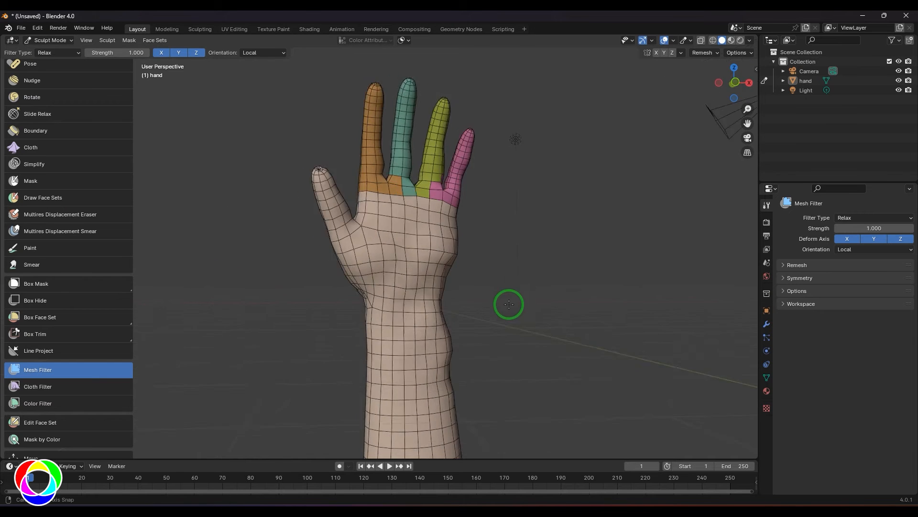
# Inspect the hand from both sides, then relax the forearm mesh as well
pyautogui.moveTo(508, 304); pyautogui.dragTo(532, 309)
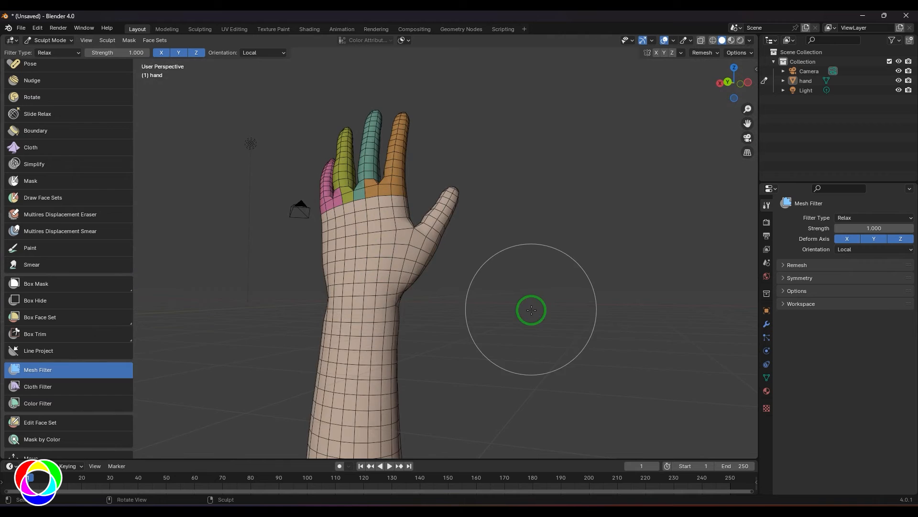
pyautogui.moveTo(530, 310); pyautogui.dragTo(501, 278)
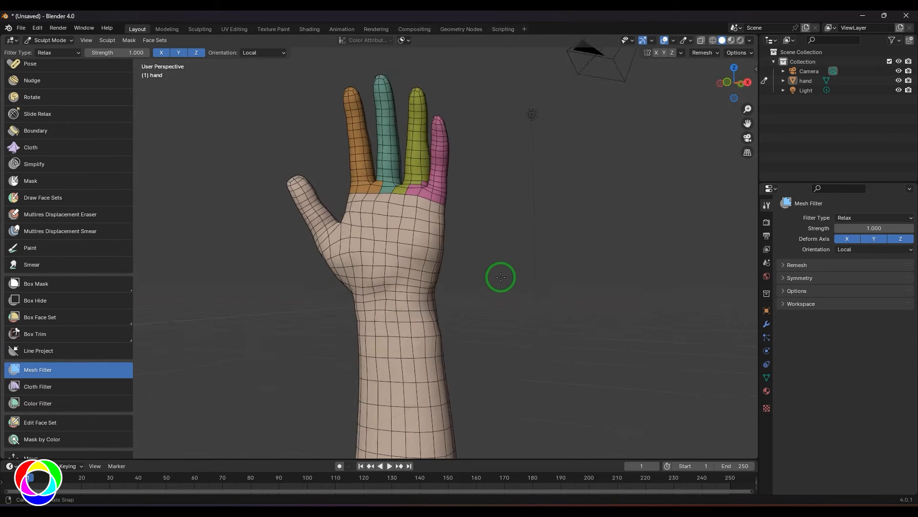
pyautogui.moveTo(500, 278); pyautogui.dragTo(391, 309)
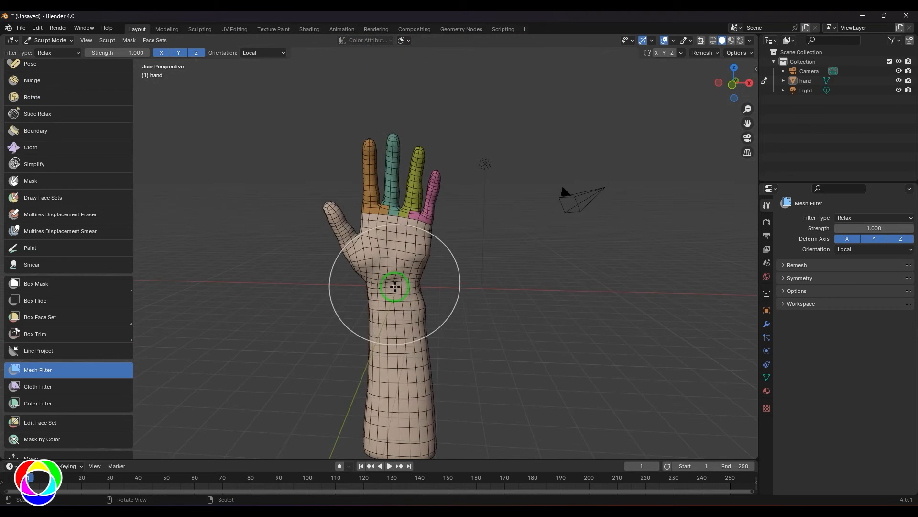
pyautogui.moveTo(395, 287); pyautogui.dragTo(392, 338)
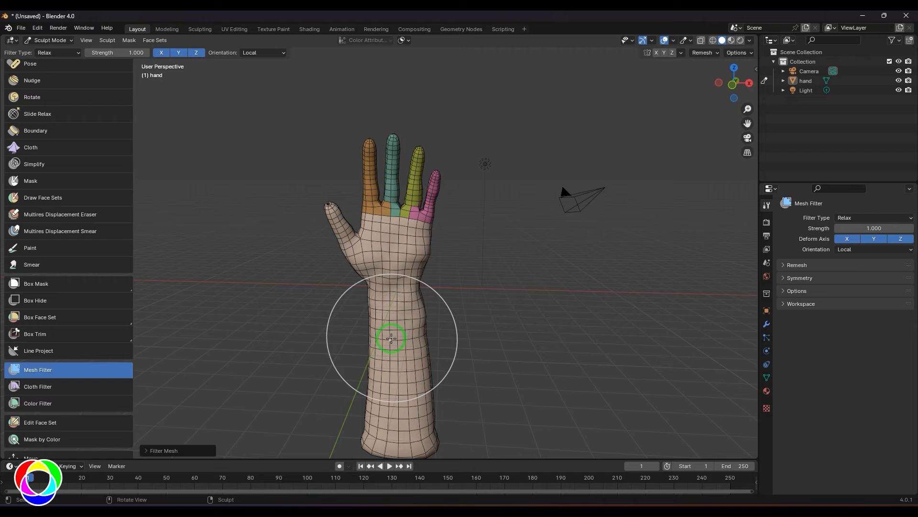
pyautogui.moveTo(391, 338); pyautogui.dragTo(402, 309)
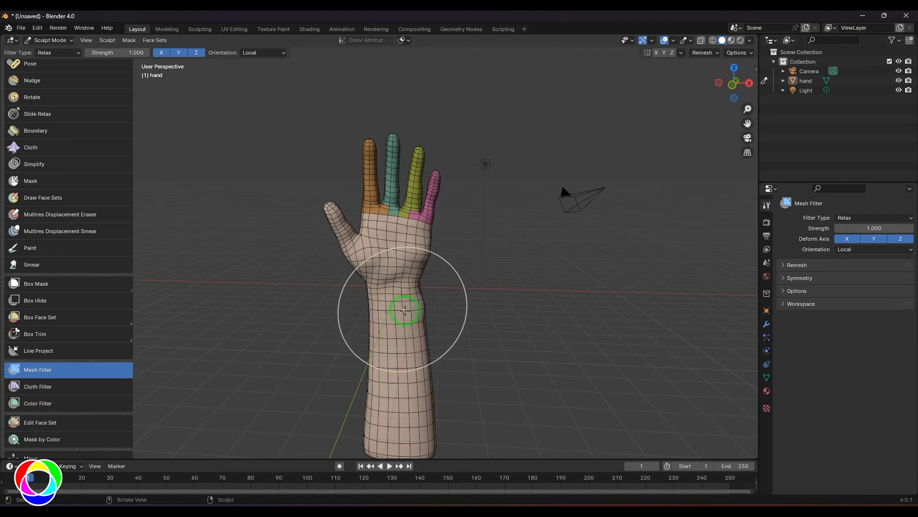
pyautogui.click(873, 217)
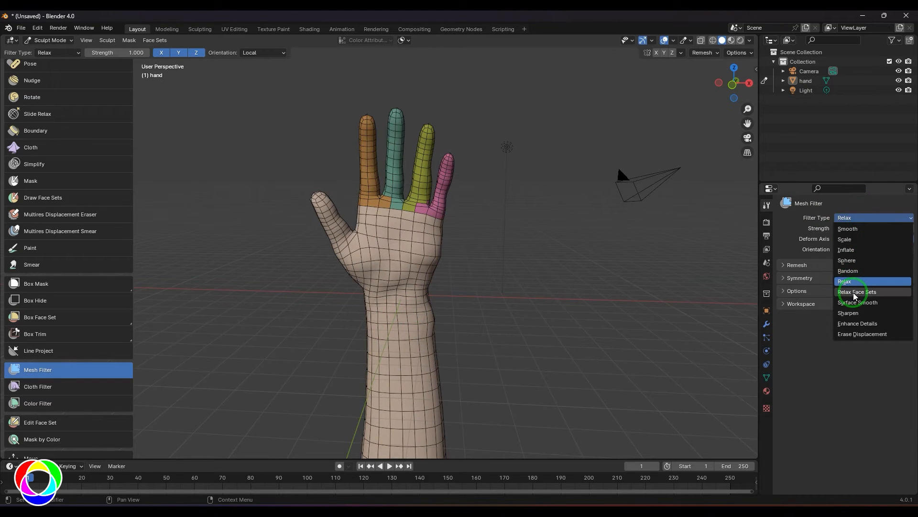
# Set Filter Type to Relax Face Sets and apply it to the hand
pyautogui.click(857, 291)
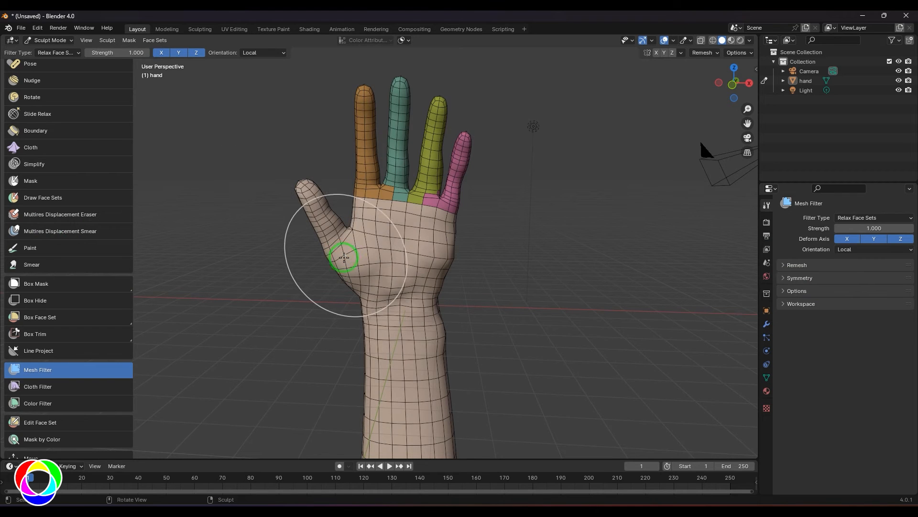
pyautogui.click(872, 217)
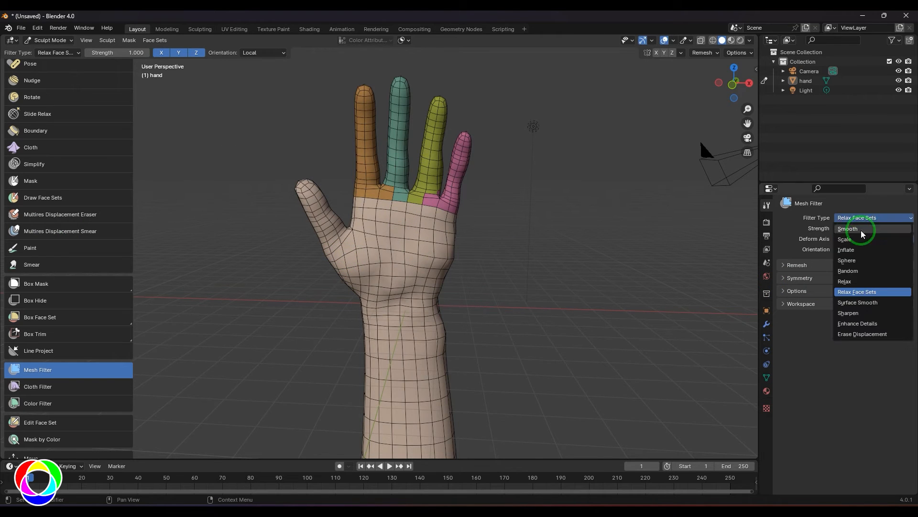
# Apply Surface Smooth with Shape Preservation lowered to 0.170
pyautogui.click(857, 302)
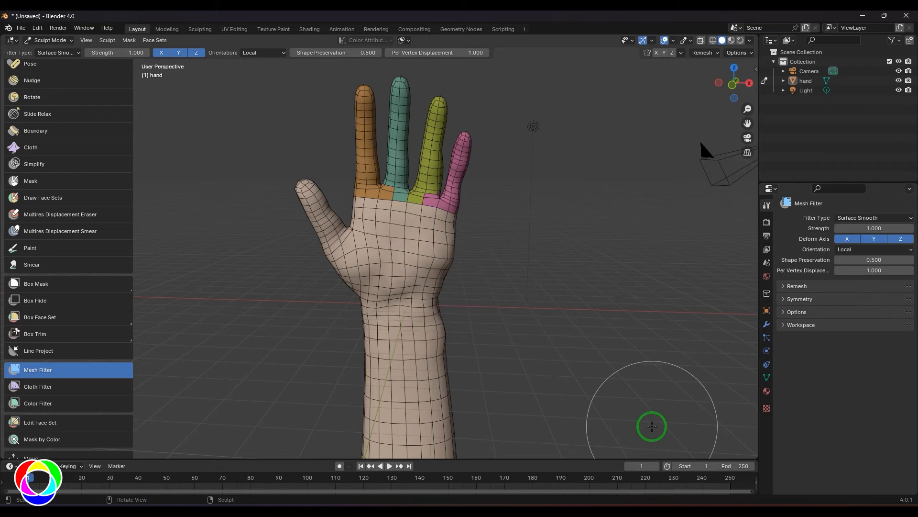
pyautogui.moveTo(423, 259)
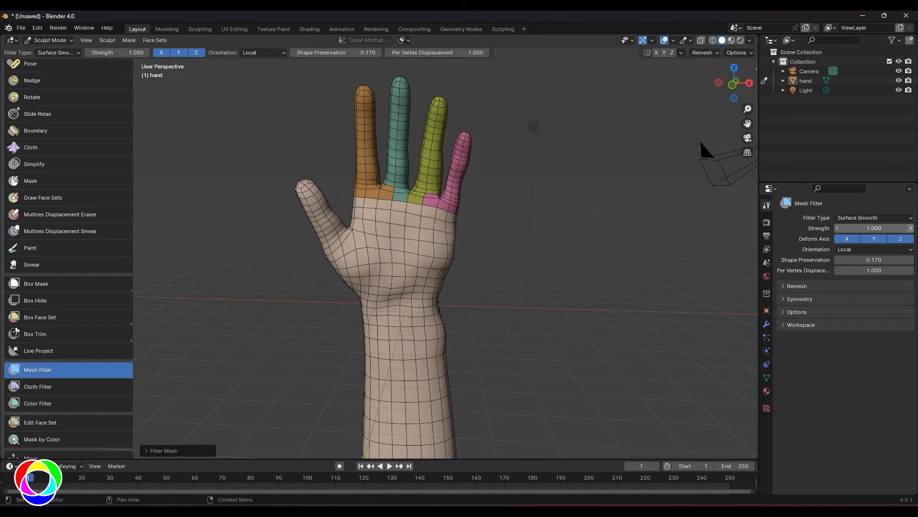
pyautogui.moveTo(870, 221)
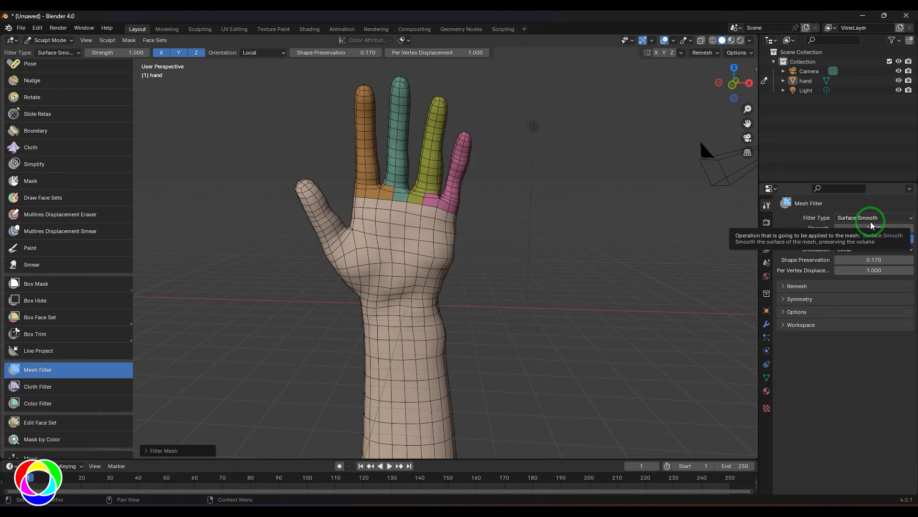
pyautogui.moveTo(400, 246)
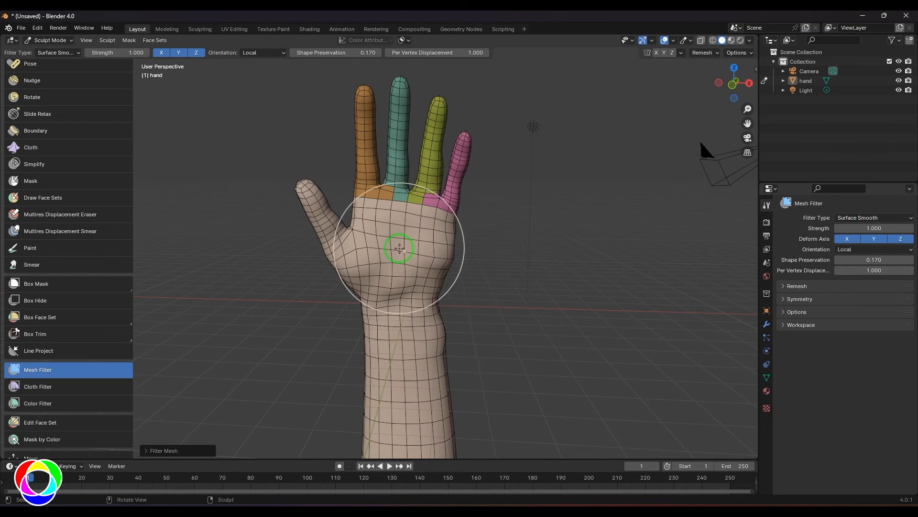
pyautogui.moveTo(519, 223)
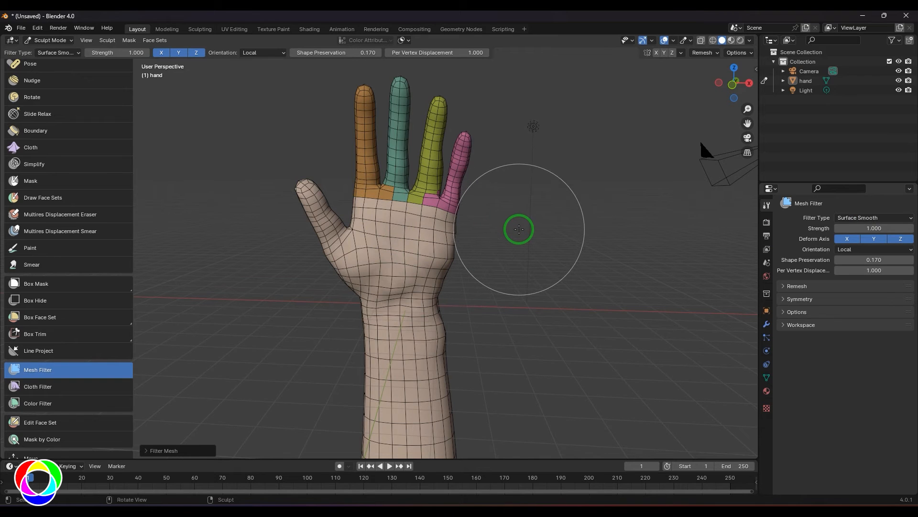
pyautogui.click(873, 217)
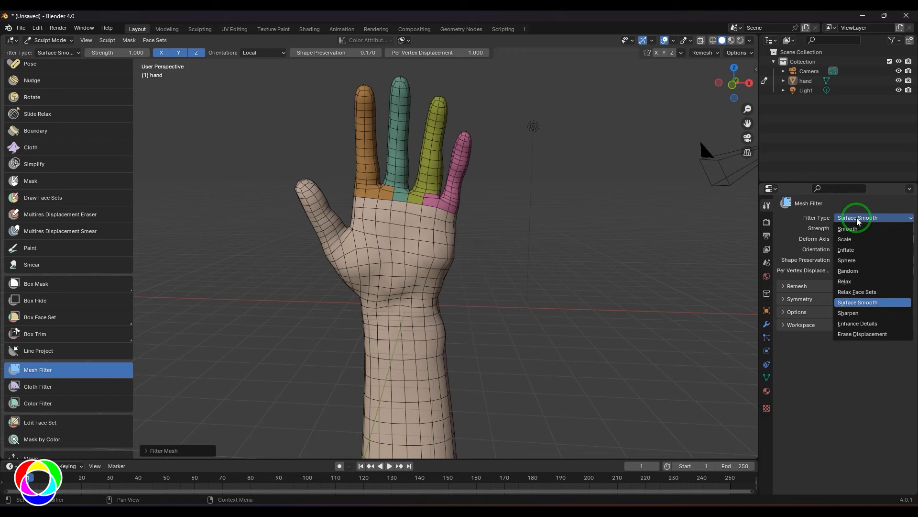
# Set Filter Type to Sharpen, then smooth a spot on the palm with the brush
pyautogui.click(849, 312)
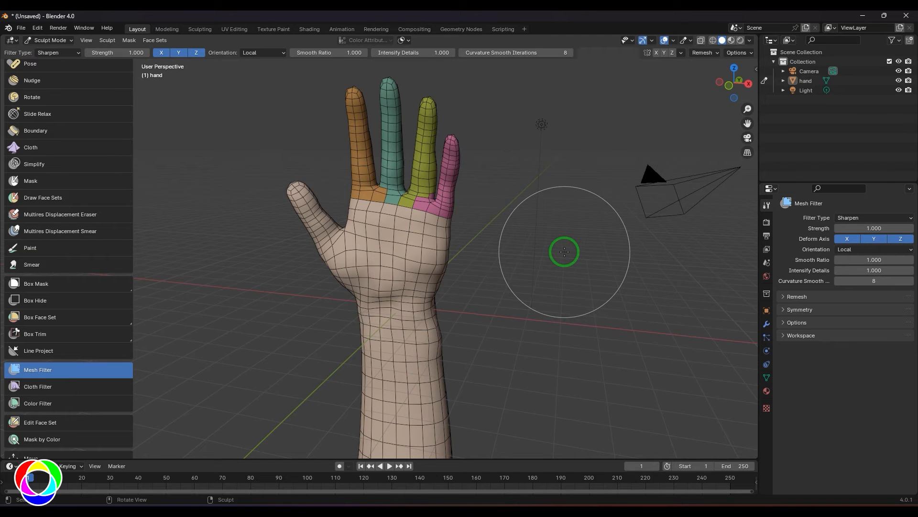
pyautogui.moveTo(439, 213)
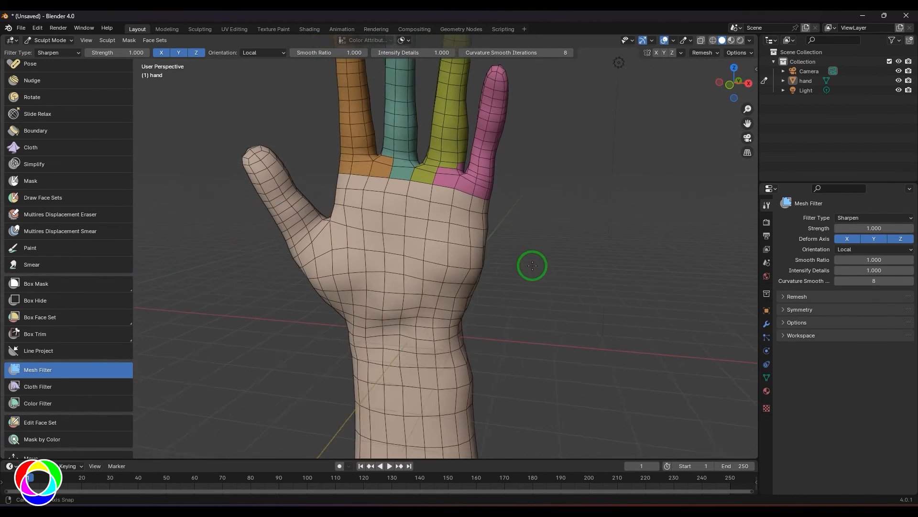
pyautogui.click(128, 40)
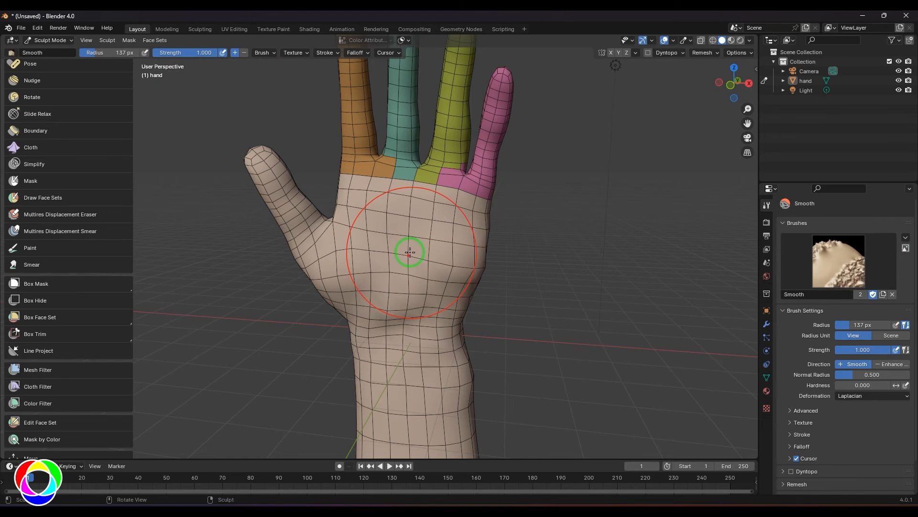
pyautogui.click(30, 181)
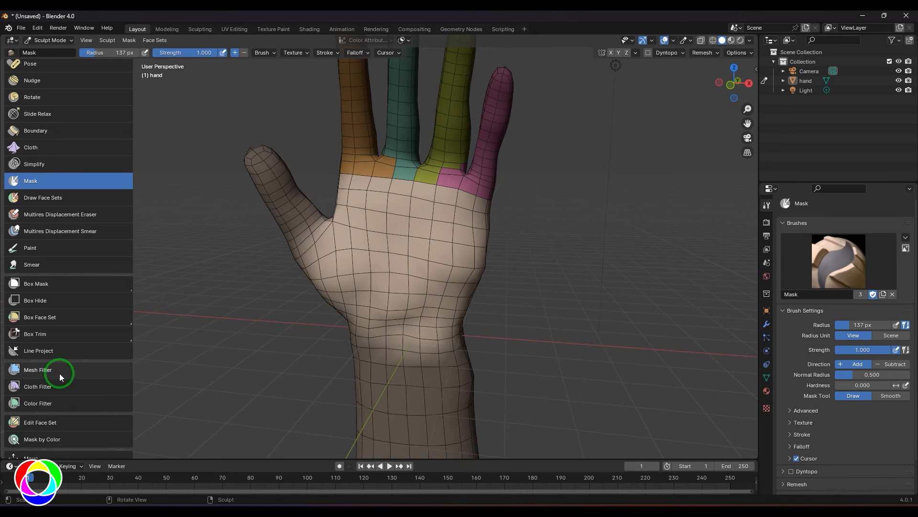
# Return to Mesh Filter and sharpen the whole hand mesh
pyautogui.click(37, 369)
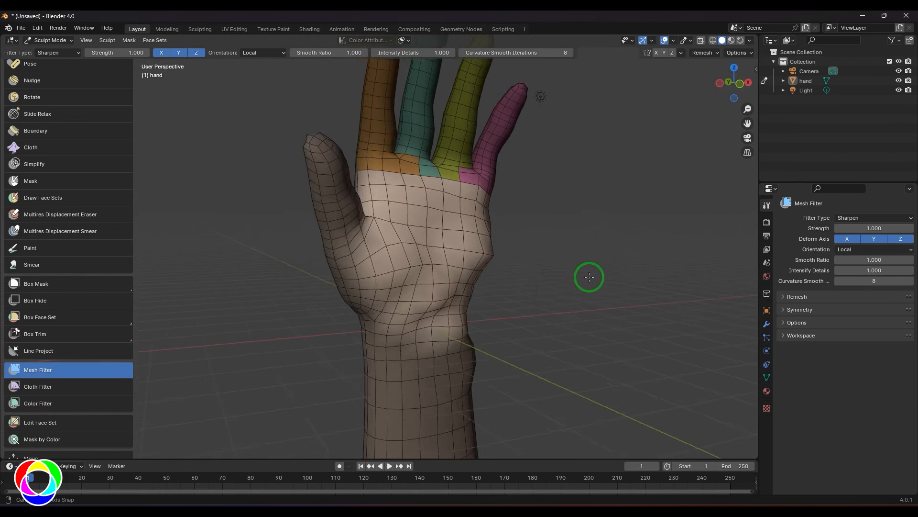
pyautogui.moveTo(588, 278); pyautogui.dragTo(528, 278)
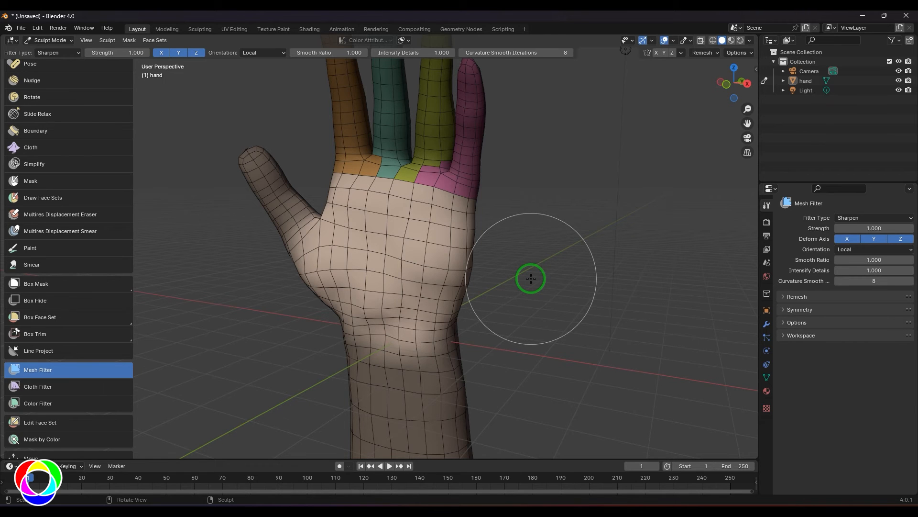
pyautogui.moveTo(534, 277)
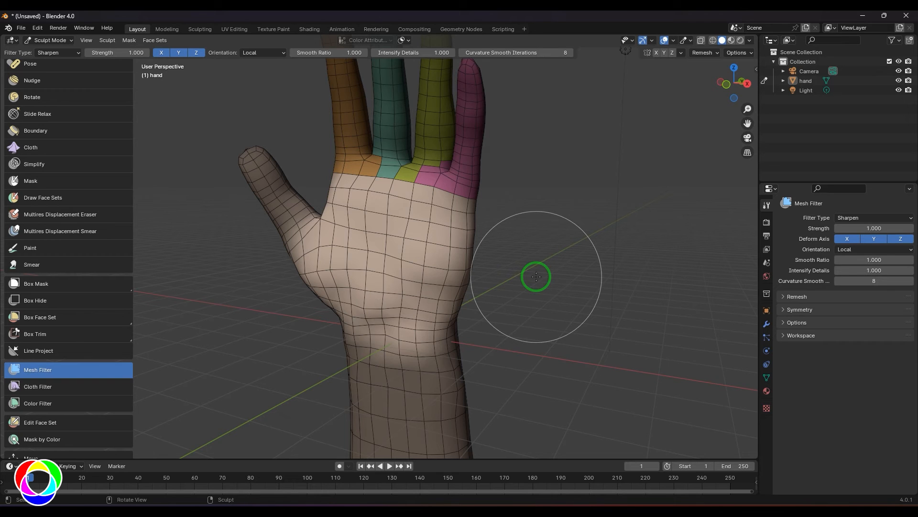
pyautogui.moveTo(560, 253)
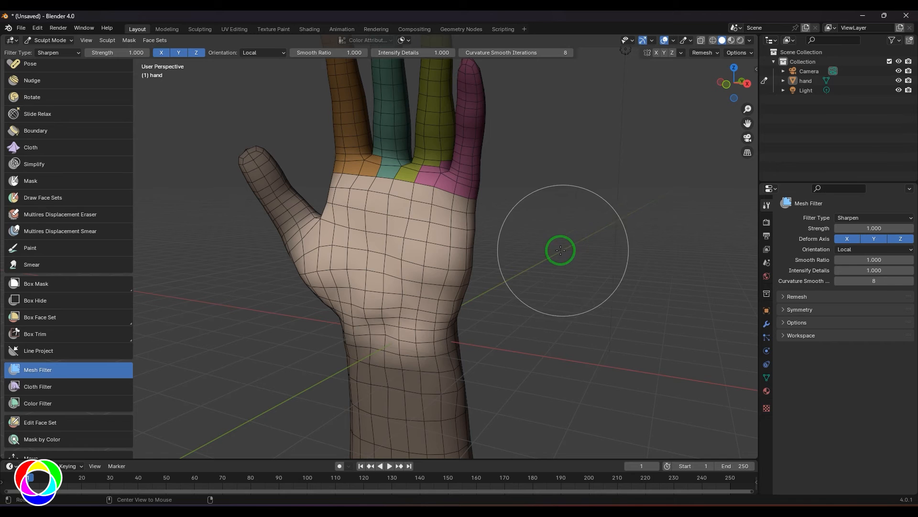
pyautogui.click(872, 217)
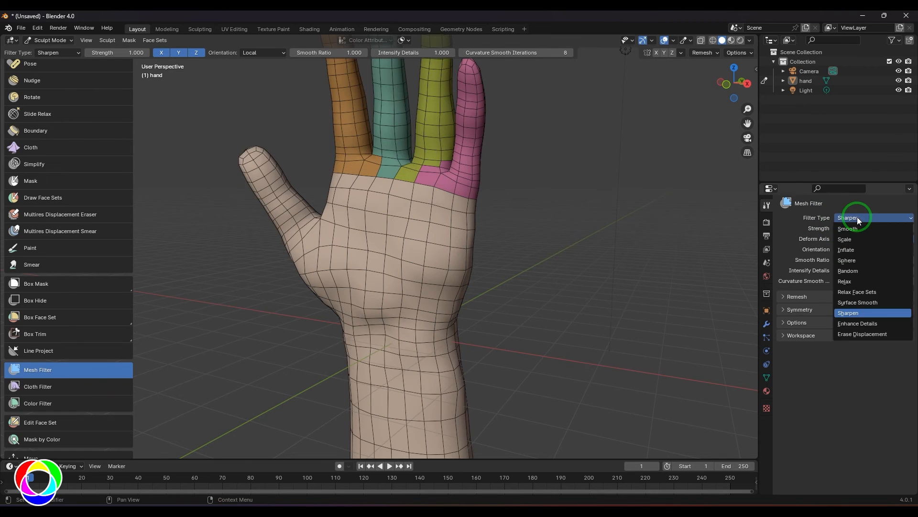
# Apply the Enhance Details mesh filter across the hand to sharpen its surface
pyautogui.click(857, 322)
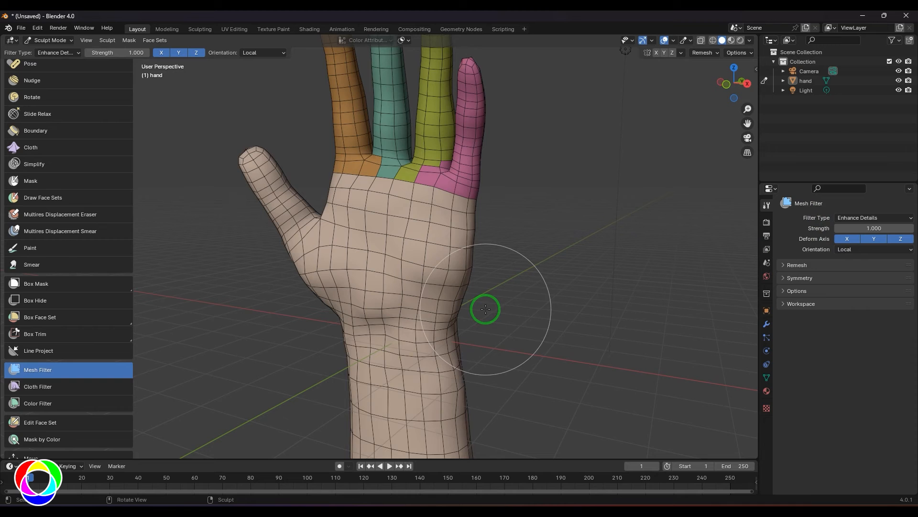
pyautogui.moveTo(489, 309)
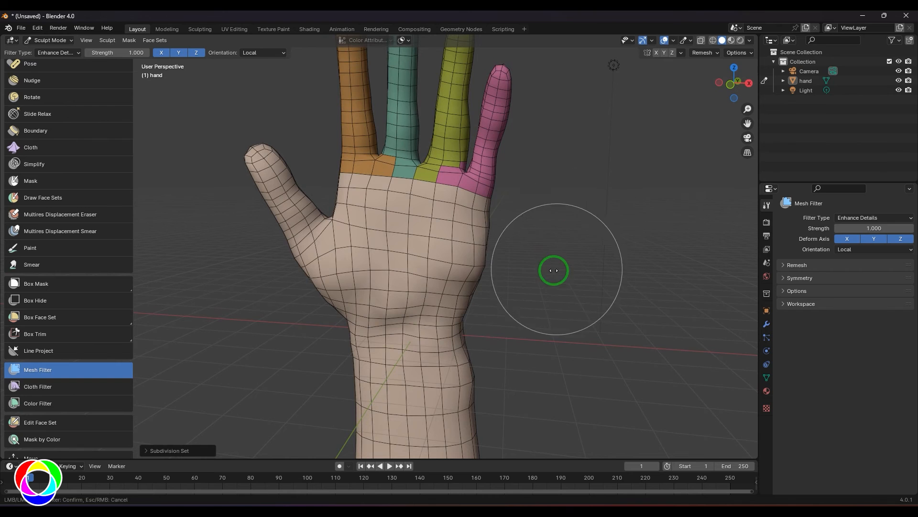
pyautogui.moveTo(553, 270); pyautogui.dragTo(436, 262)
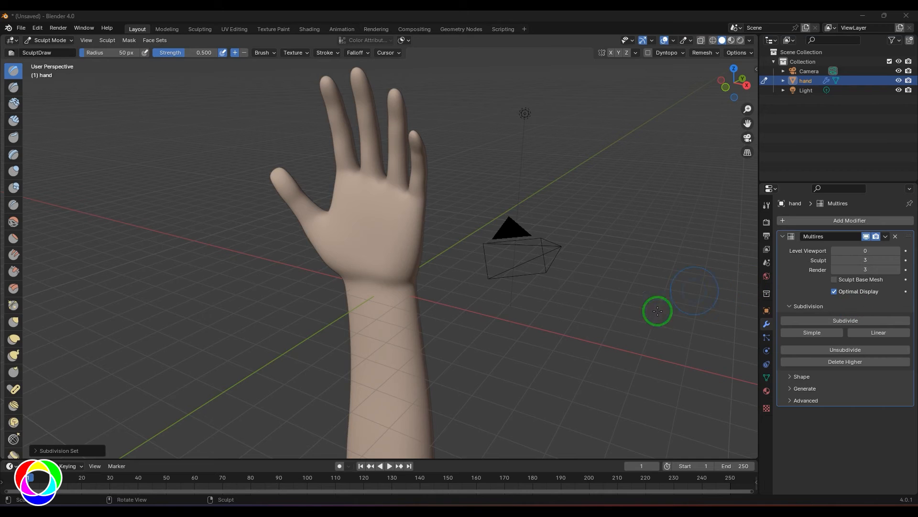
pyautogui.moveTo(468, 350)
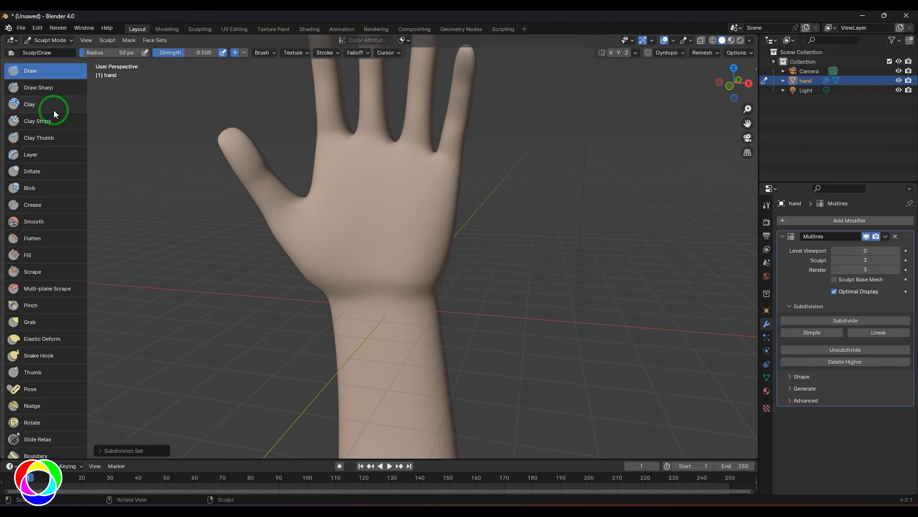
# With the Clay Strips brush, sculpt raised wrinkly ridges across the palm and wrist
pyautogui.click(30, 103)
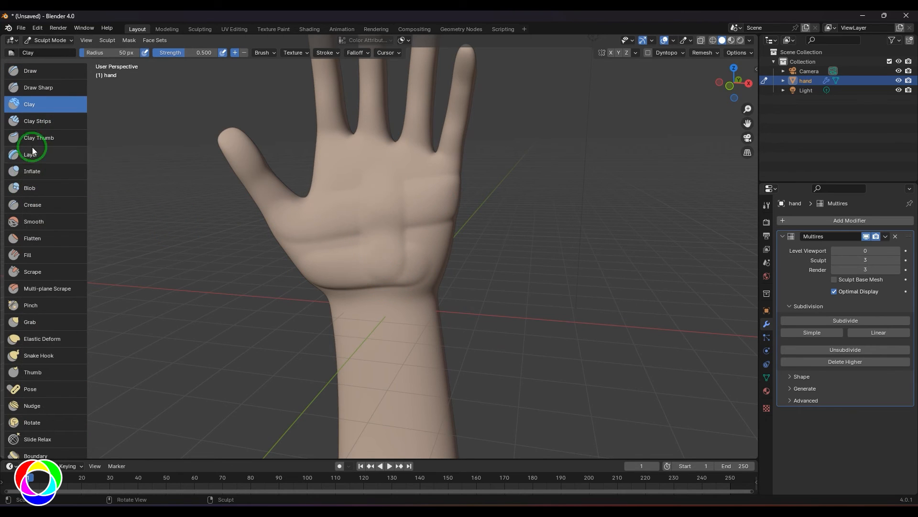
pyautogui.click(38, 121)
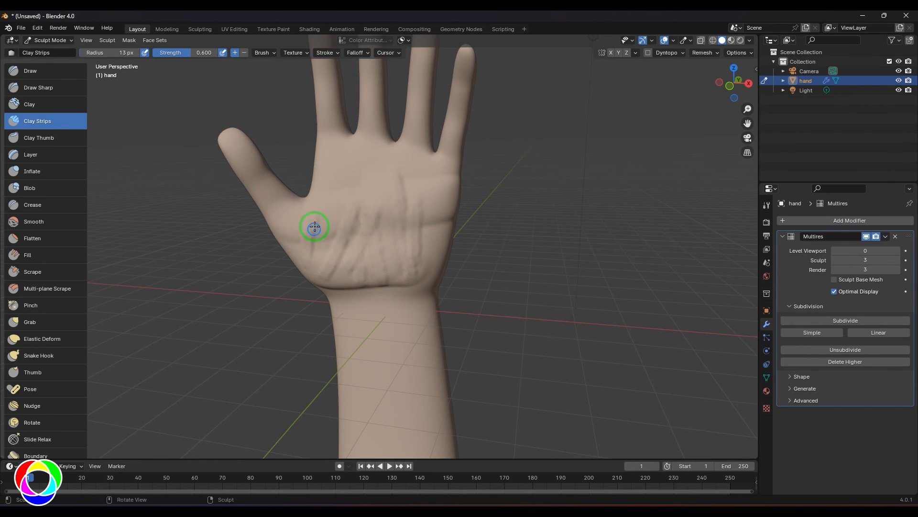
pyautogui.moveTo(314, 226); pyautogui.dragTo(508, 289)
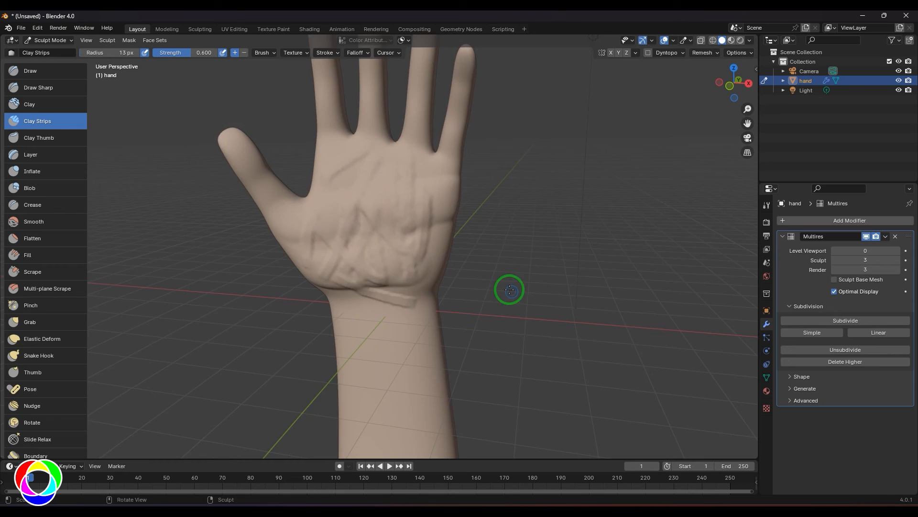
pyautogui.moveTo(508, 289); pyautogui.dragTo(447, 322)
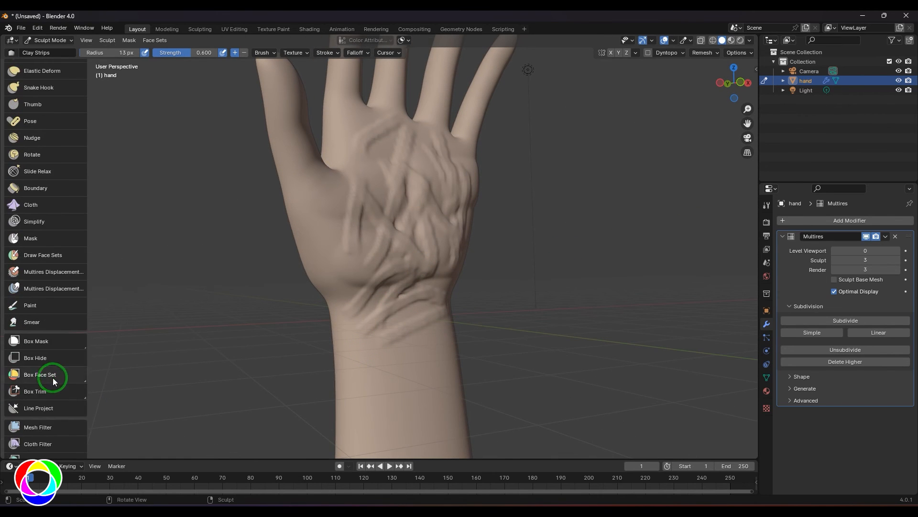
# Run the Enhance Details mesh filter repeatedly so the palm's clay-strip ridges stand out strongly
pyautogui.click(37, 369)
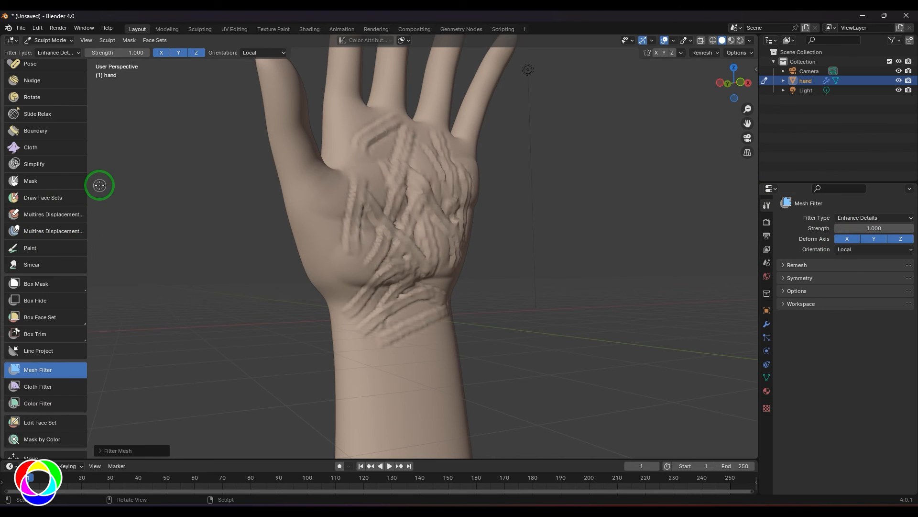
pyautogui.moveTo(98, 185); pyautogui.dragTo(613, 263)
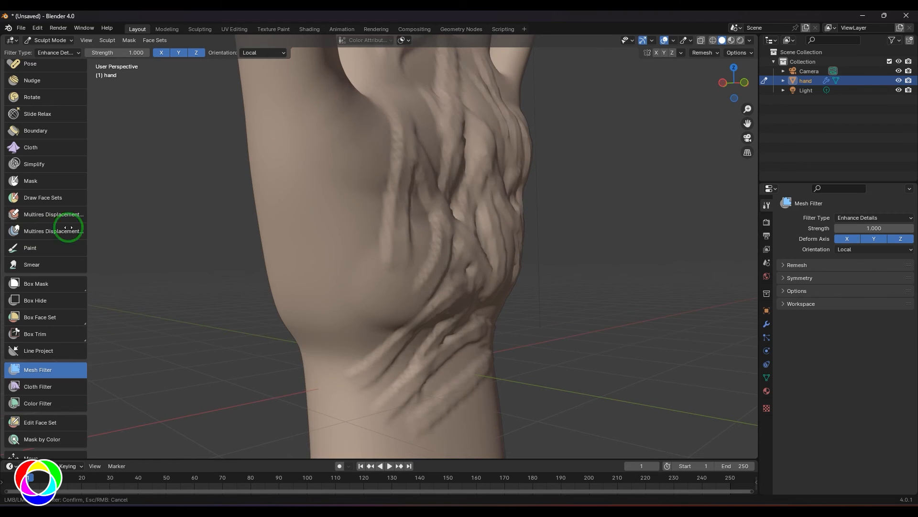
pyautogui.click(461, 231)
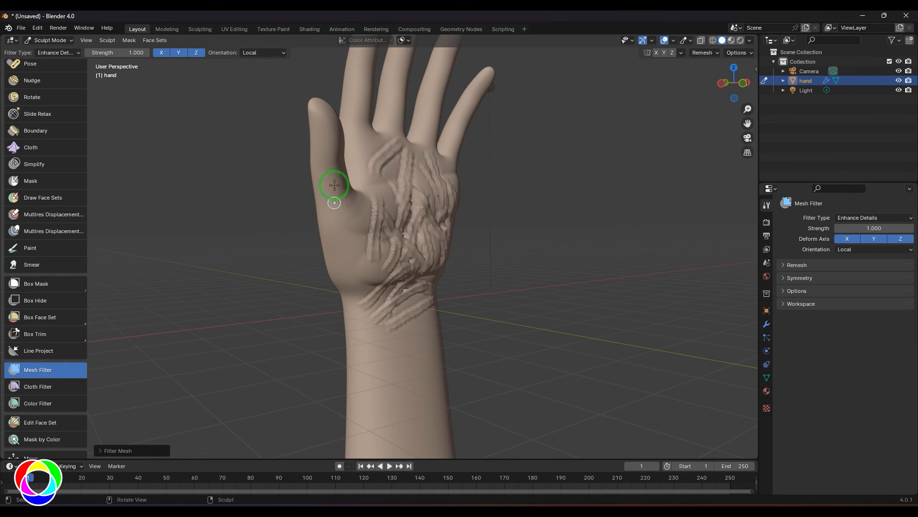
pyautogui.moveTo(328, 193)
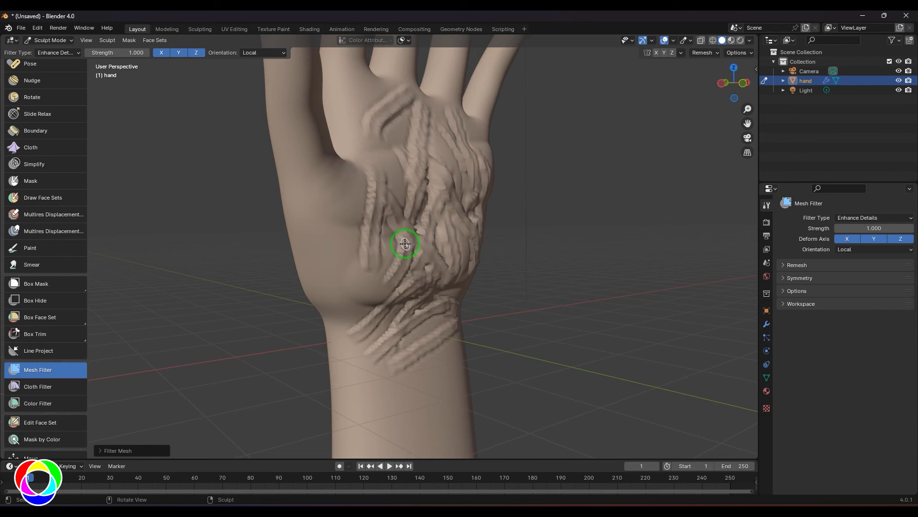
pyautogui.moveTo(401, 248)
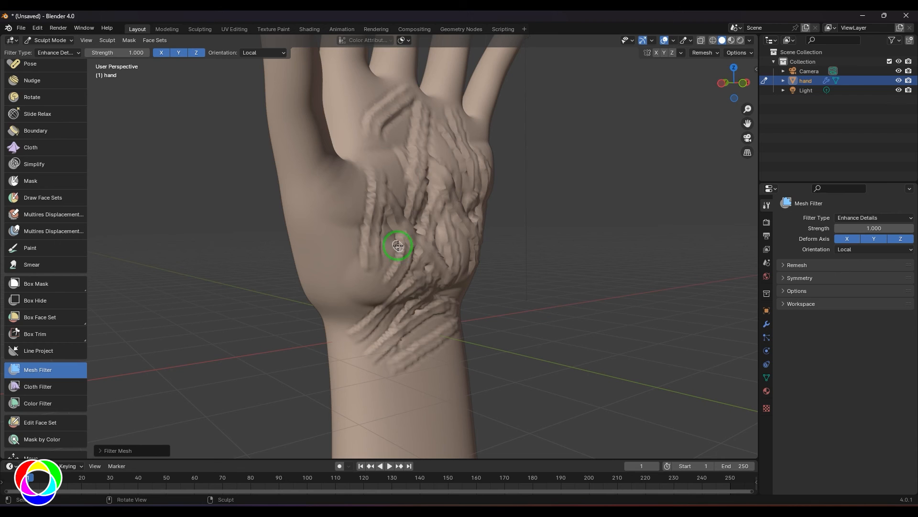
pyautogui.moveTo(398, 245); pyautogui.dragTo(671, 301)
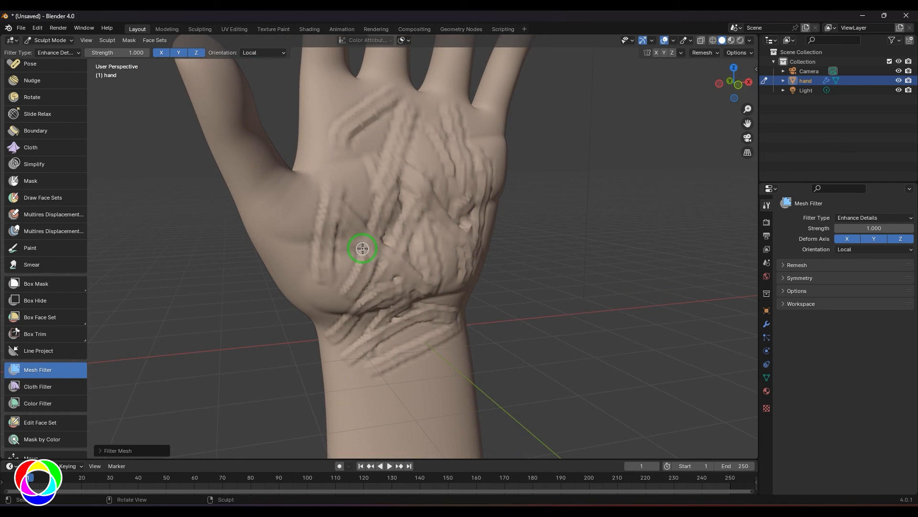
pyautogui.moveTo(362, 248); pyautogui.dragTo(705, 238)
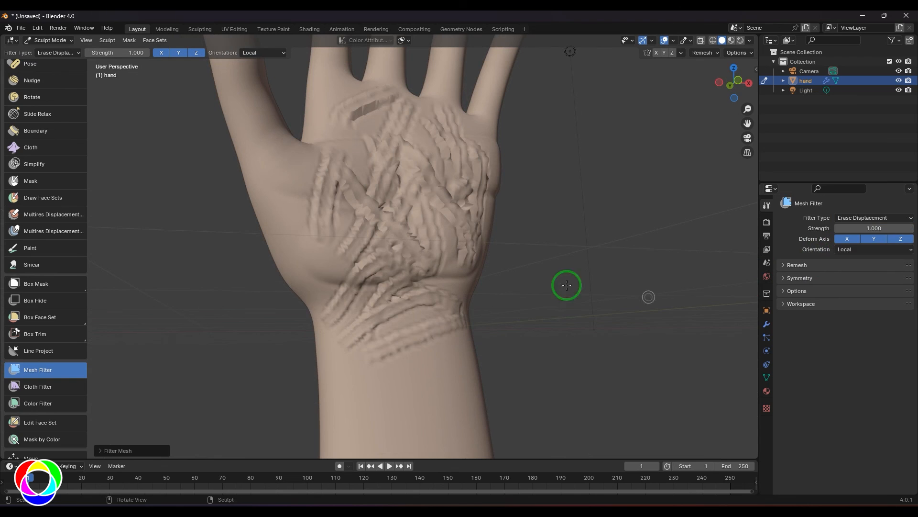
pyautogui.moveTo(566, 285); pyautogui.dragTo(216, 204)
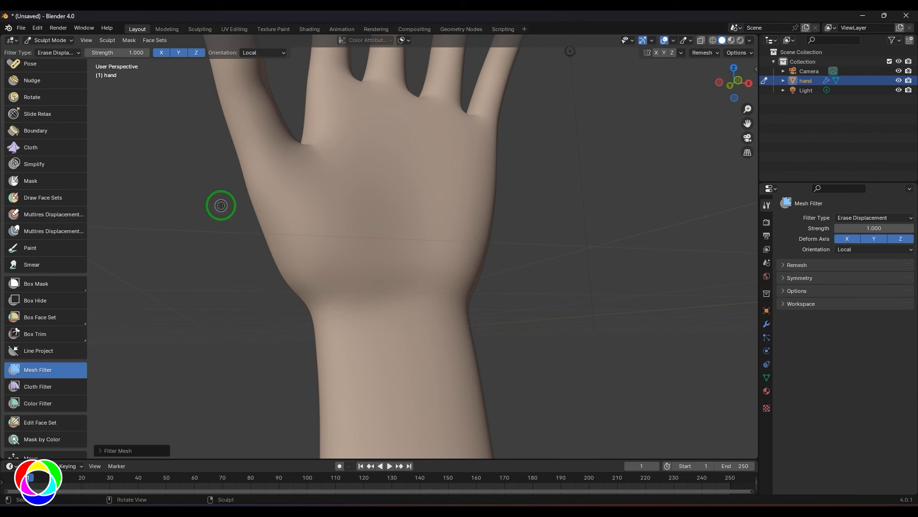
pyautogui.moveTo(505, 257)
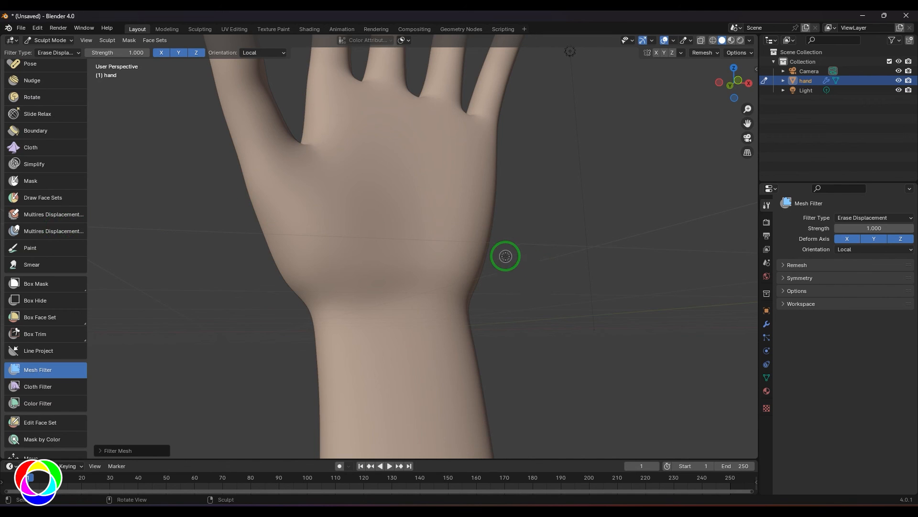
pyautogui.moveTo(505, 256); pyautogui.dragTo(183, 246)
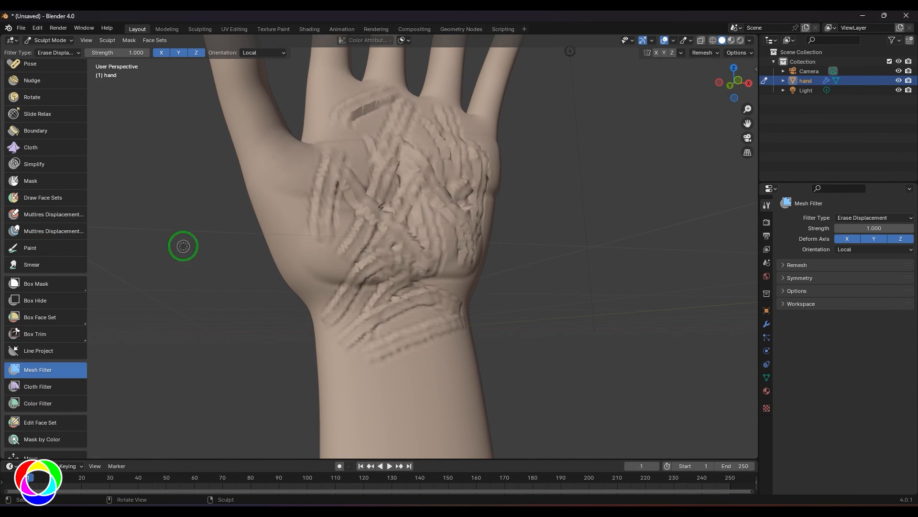
pyautogui.click(29, 181)
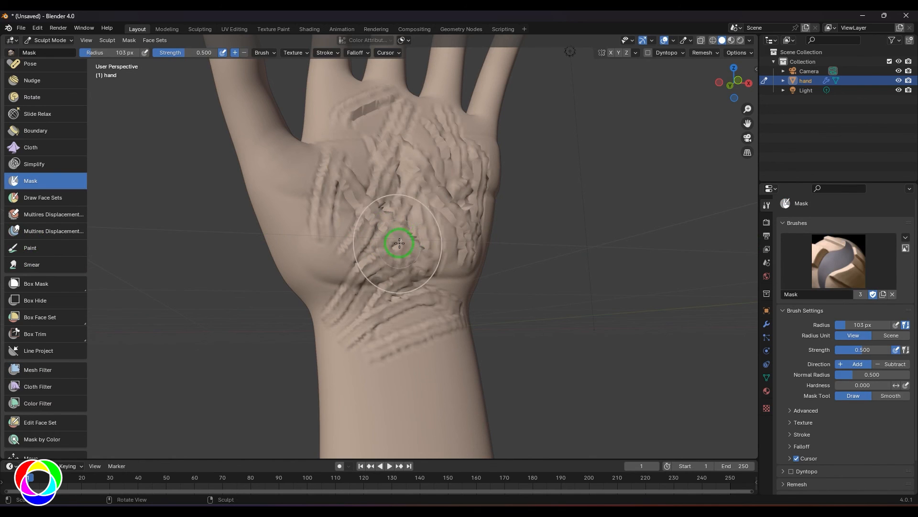
# Mask the middle of the palm and erase its displacement, flattening the central ridges
pyautogui.moveTo(400, 242); pyautogui.dragTo(399, 202)
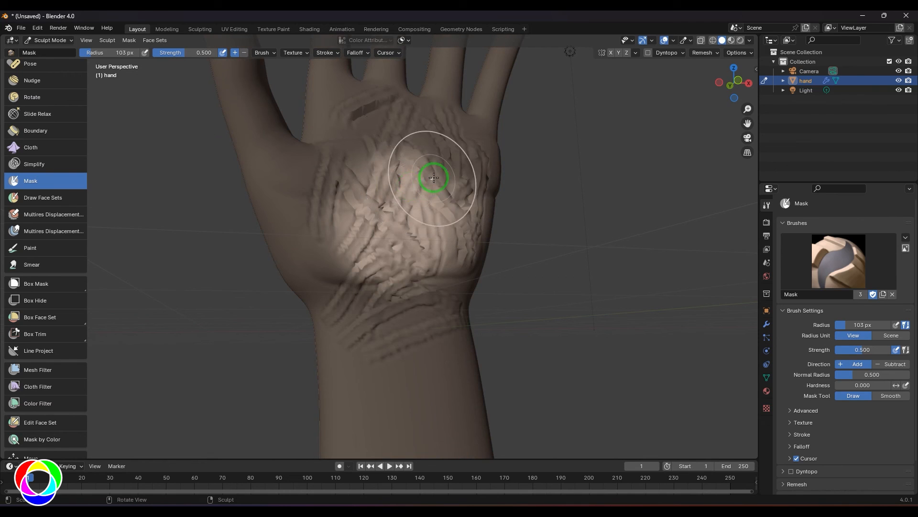
pyautogui.click(37, 370)
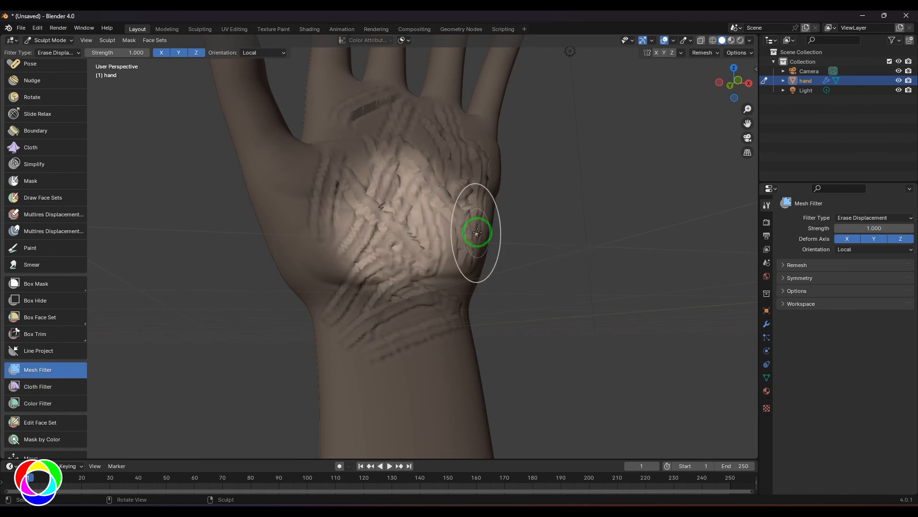
pyautogui.moveTo(476, 231); pyautogui.dragTo(587, 224)
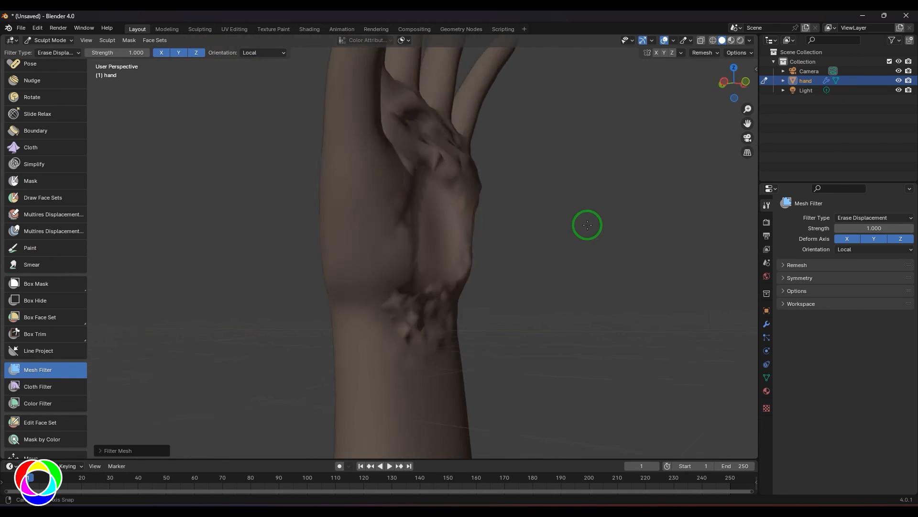
# Orbit back to a front view and zoom out to see the whole hand
pyautogui.moveTo(585, 224); pyautogui.dragTo(538, 240)
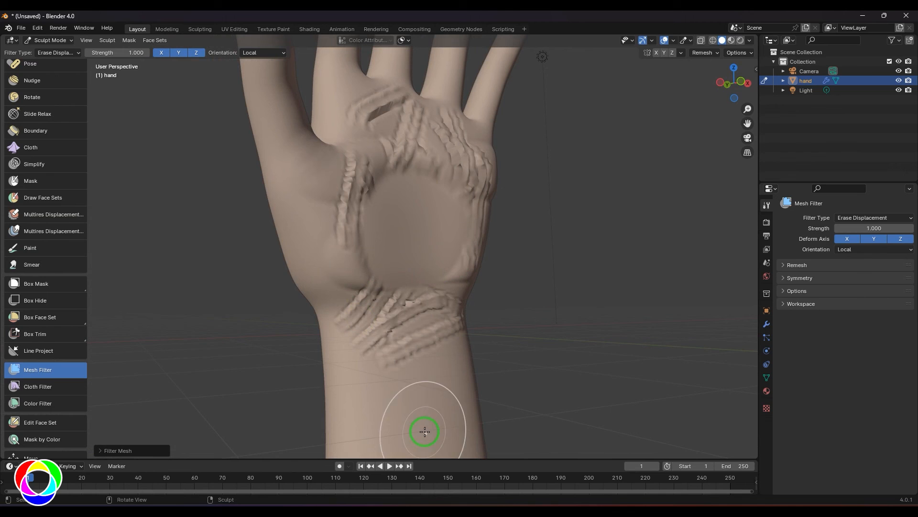
pyautogui.moveTo(445, 226)
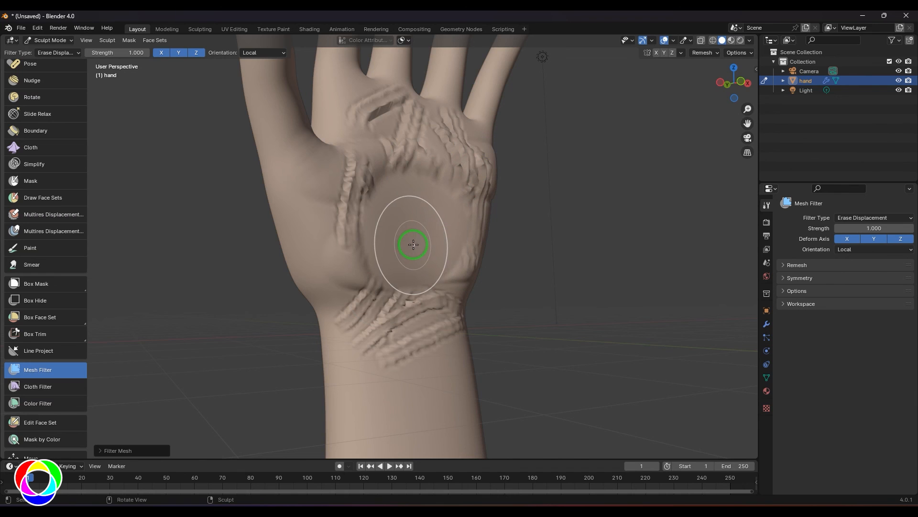
pyautogui.moveTo(566, 336)
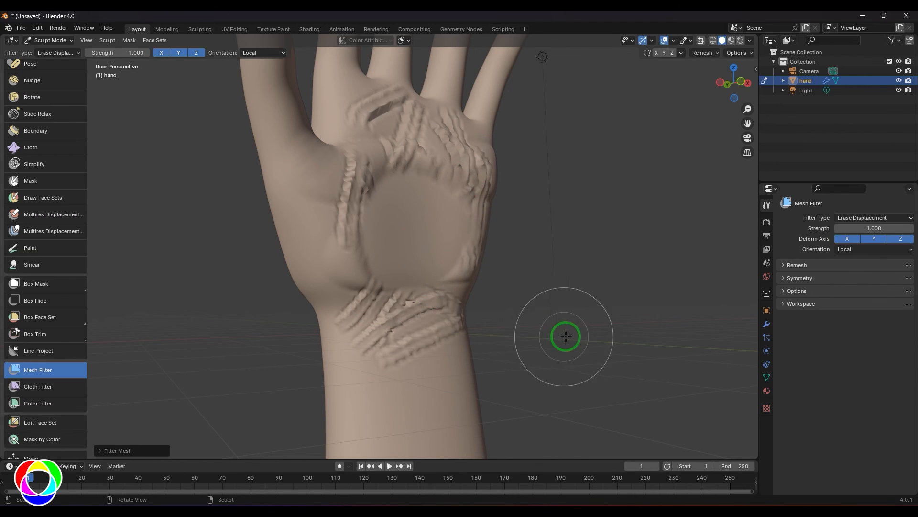
pyautogui.moveTo(565, 337); pyautogui.dragTo(532, 350)
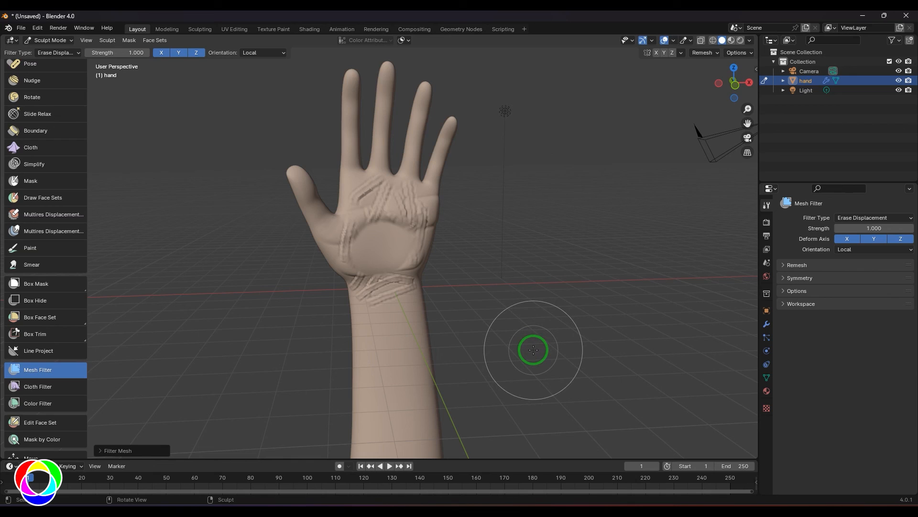